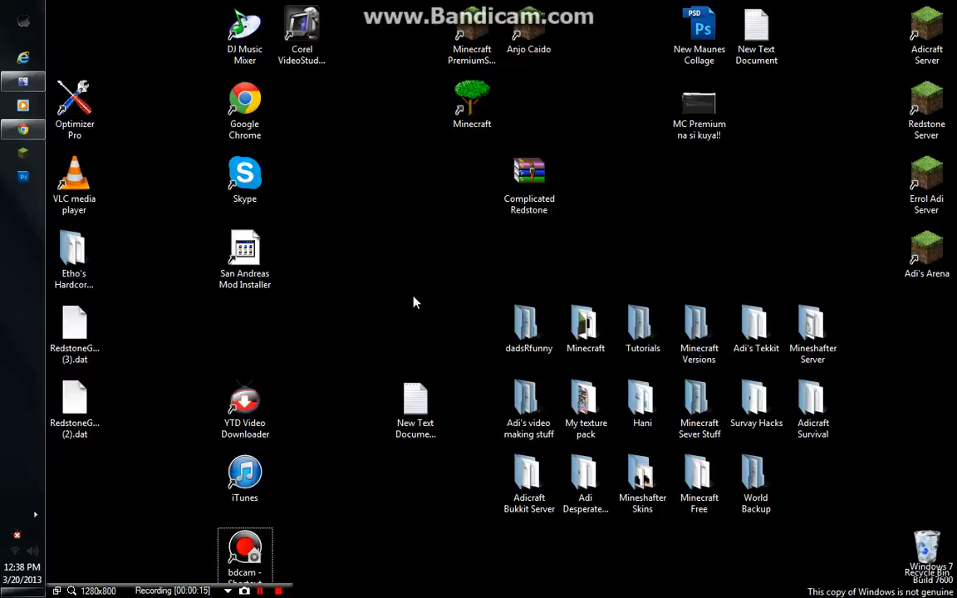
mouse_move(353, 185)
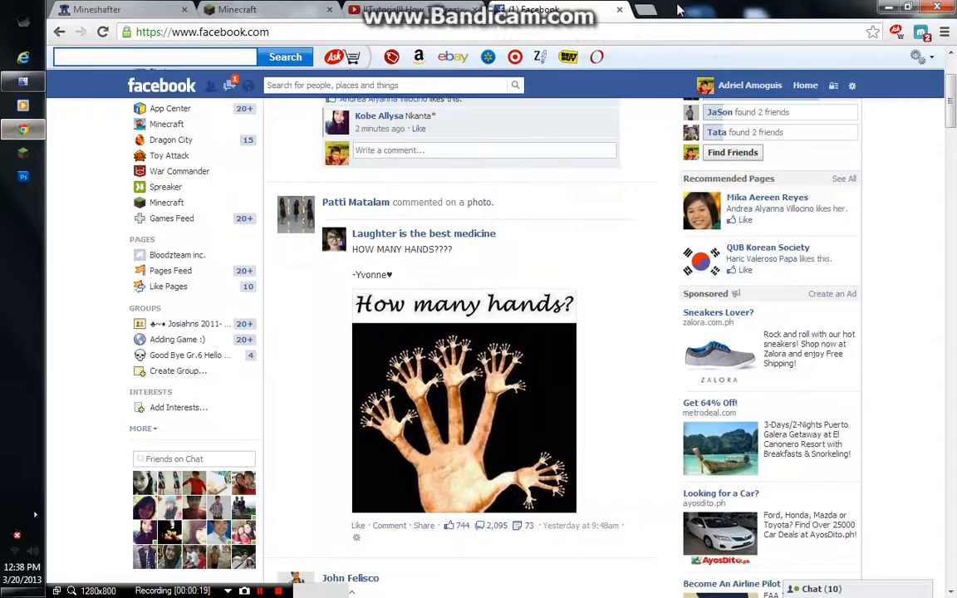
Open a fresh browser tab next to the Facebook tab
left_click(646, 9)
type("freedns/afr")
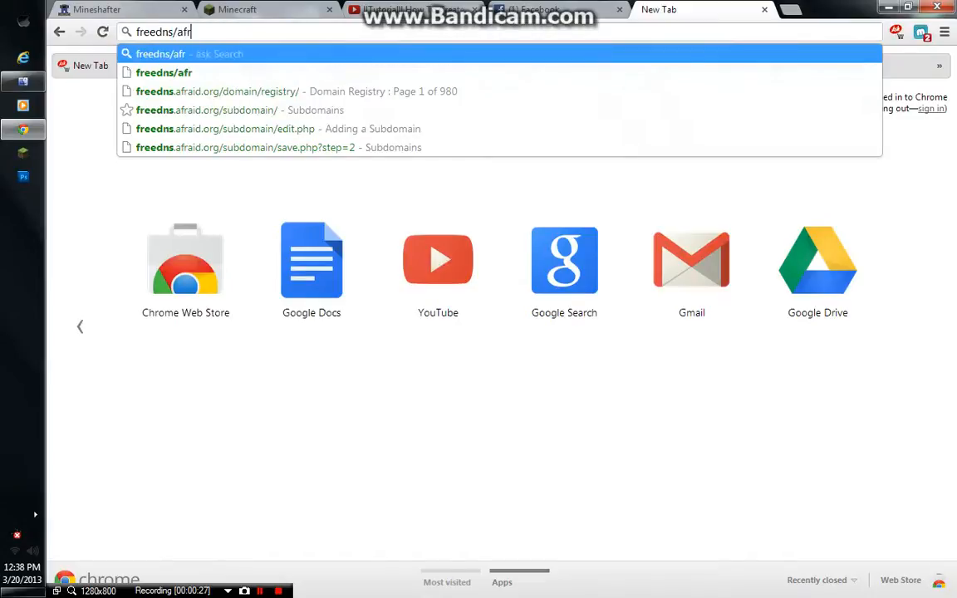
Enter the freedns.afraid.org address to load the FreeDNS home page
type("a")
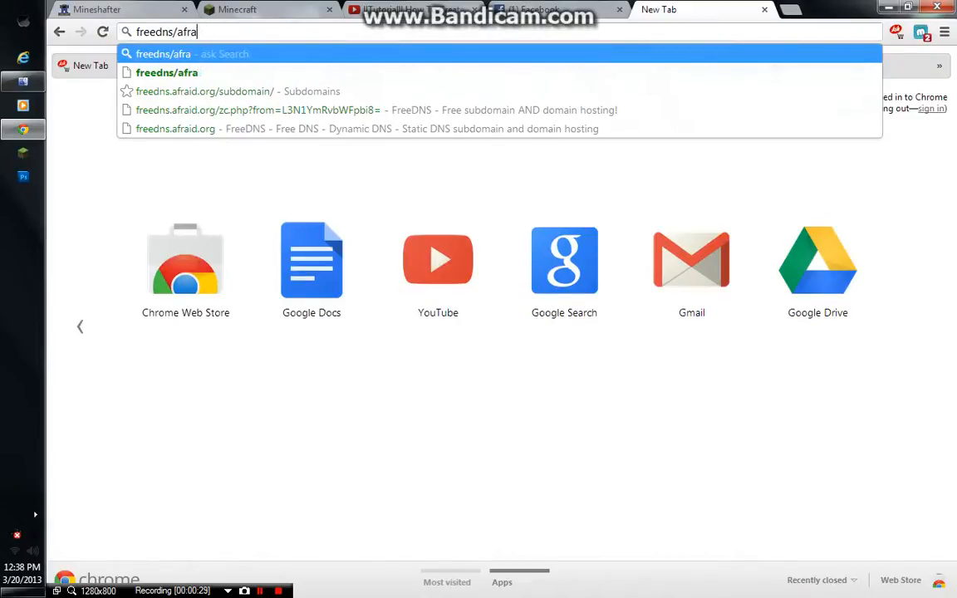
key("BackSpace")
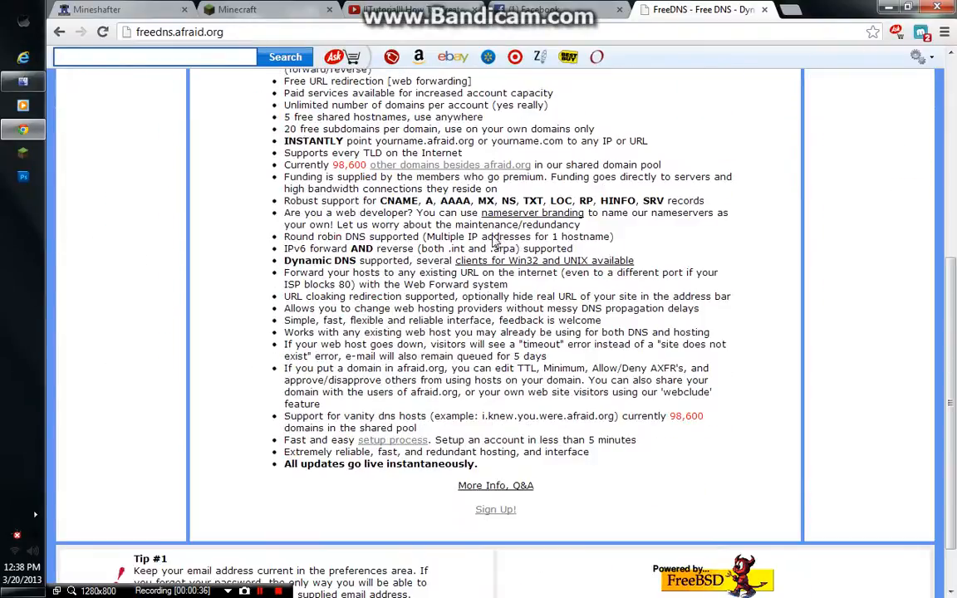
Browse the shared domain Registry, then go to the account's Subdomains list
scroll("up", 3)
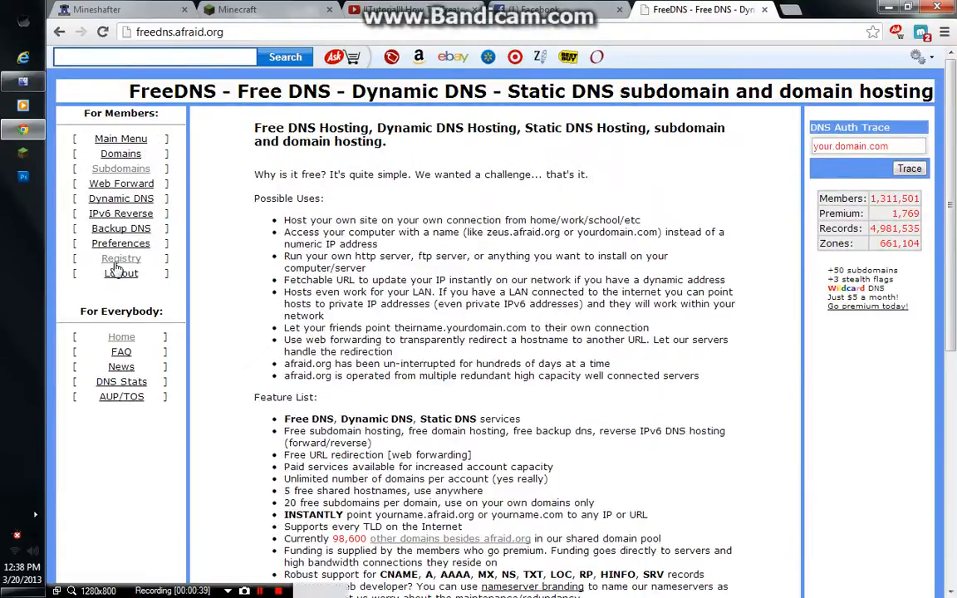
left_click(121, 258)
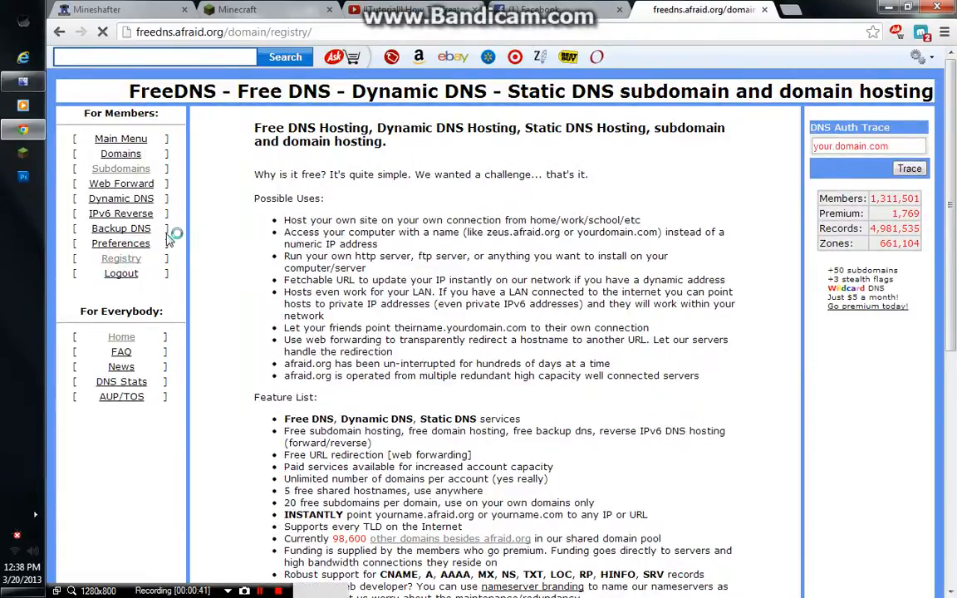
left_click(120, 257)
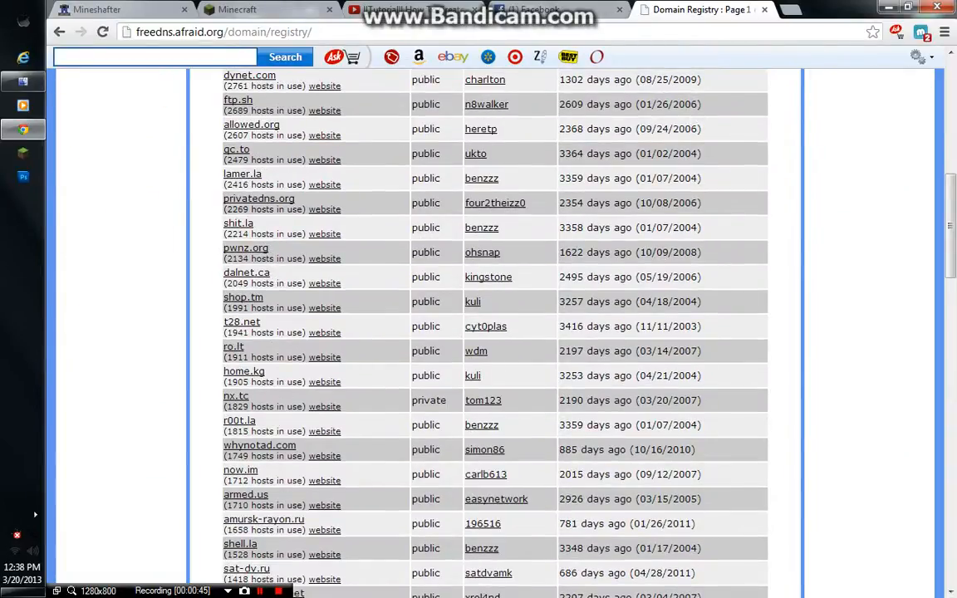
scroll("up", 3)
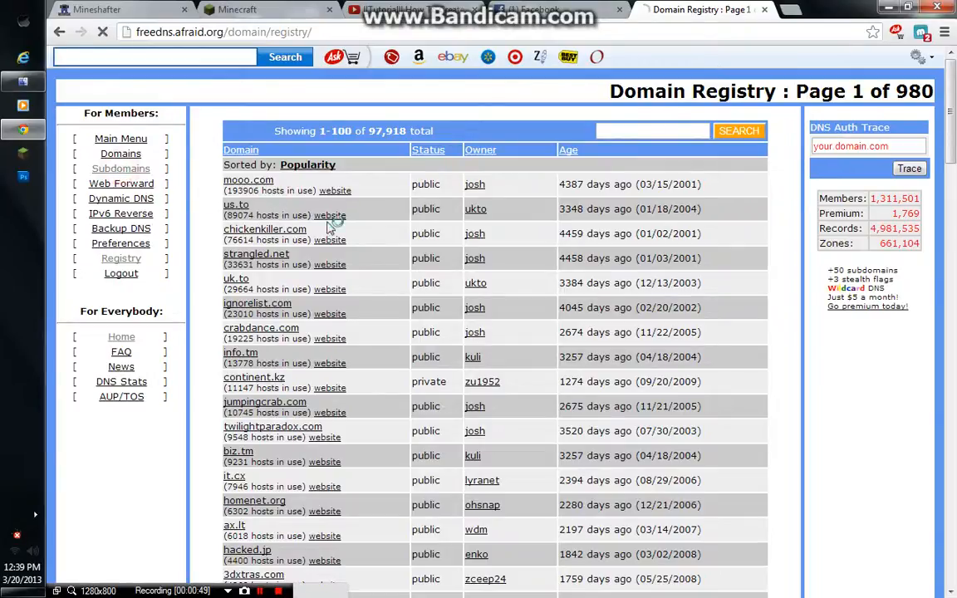
left_click(120, 168)
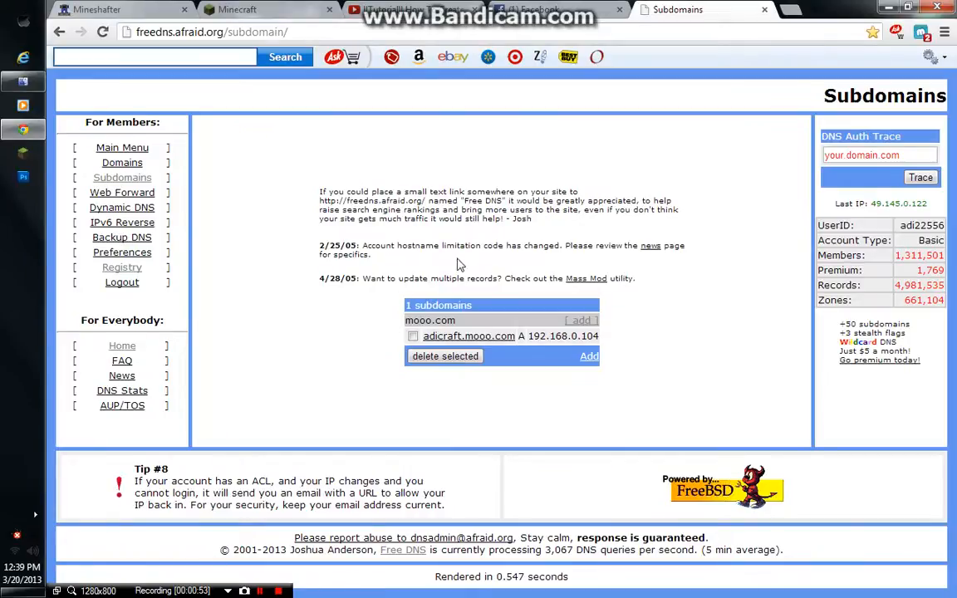
mouse_move(387, 231)
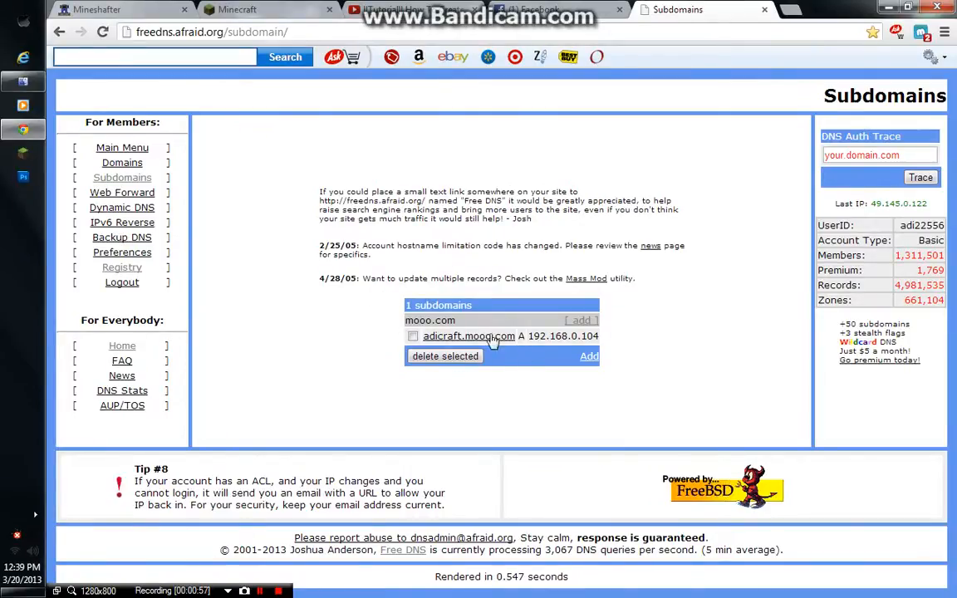
Delete the selected adicraft.mooo.com subdomain record
left_click(413, 336)
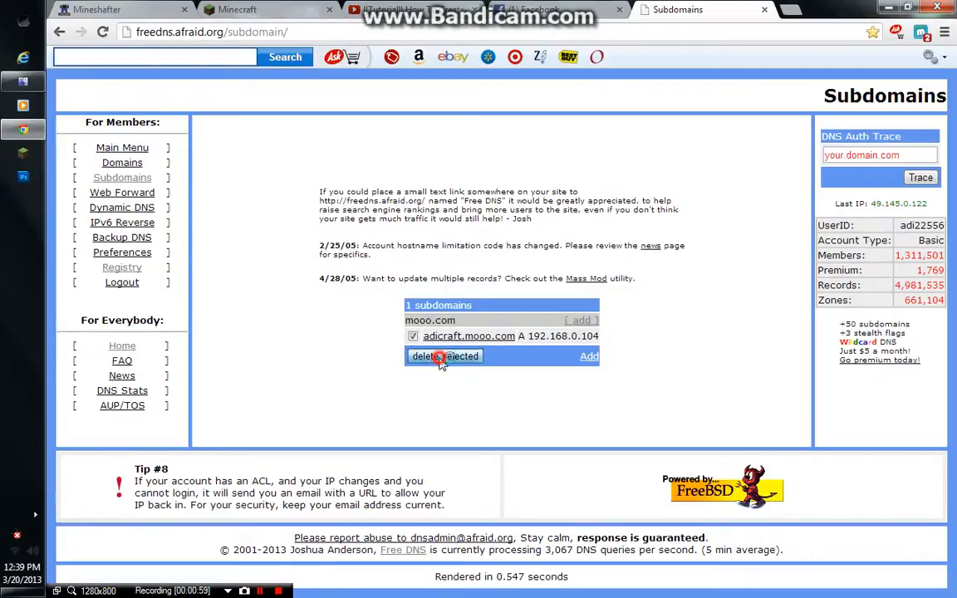
left_click(444, 355)
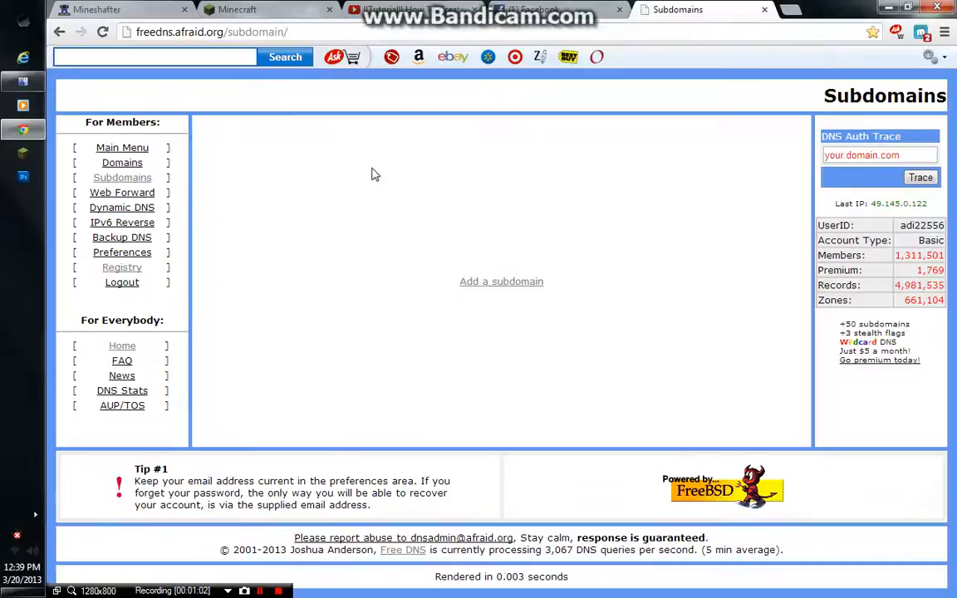
mouse_move(486, 304)
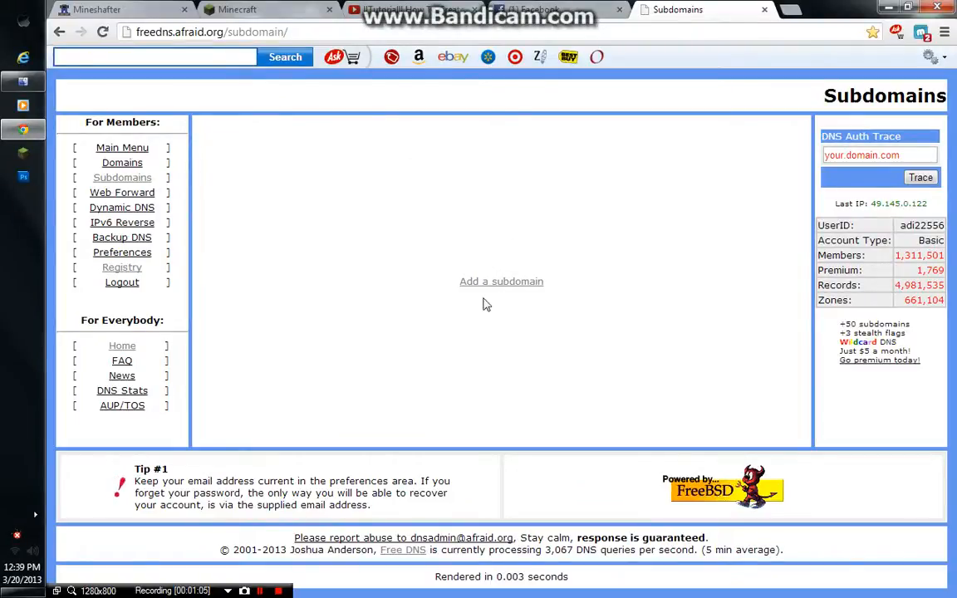
mouse_move(571, 339)
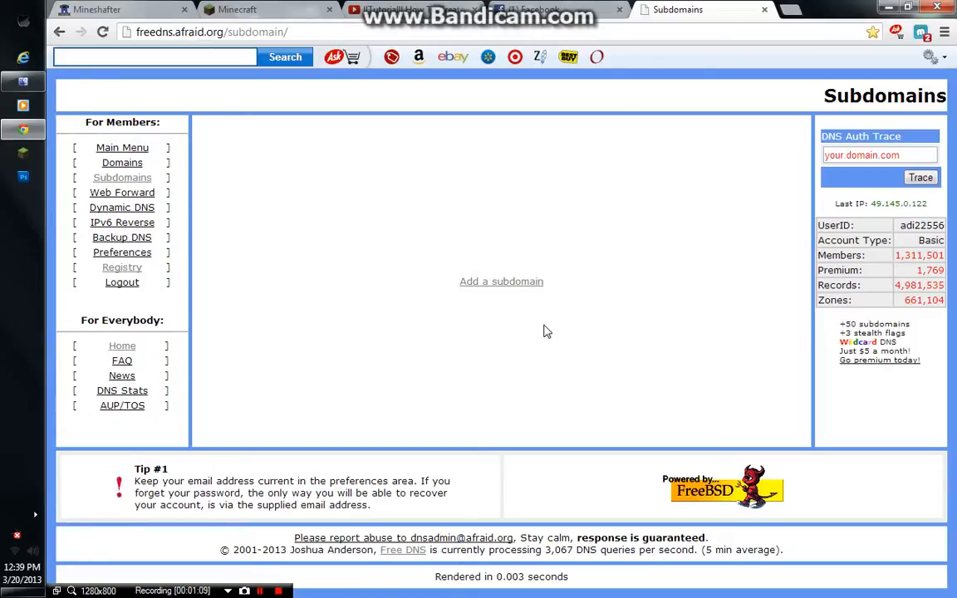
mouse_move(352, 299)
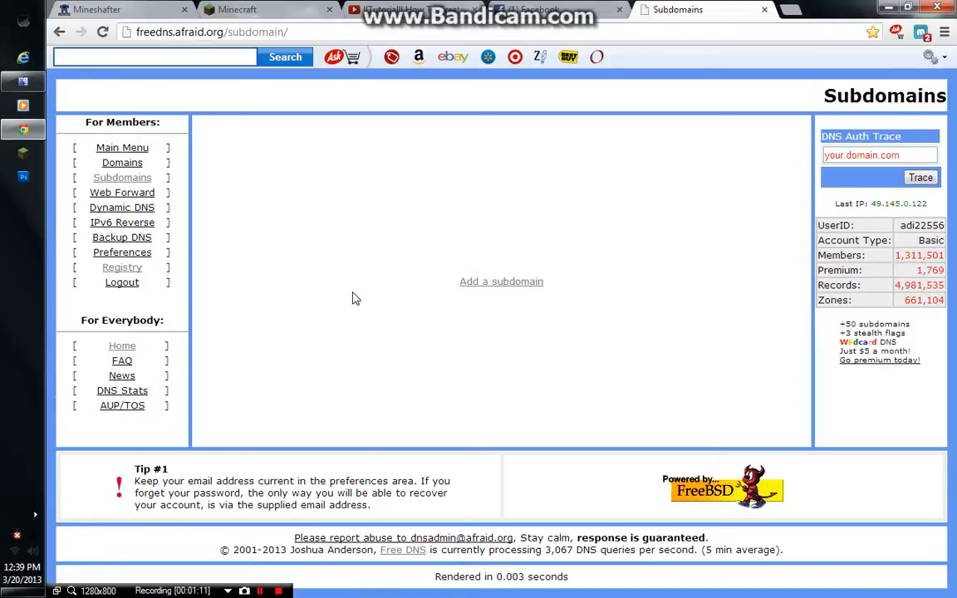
Start a new subdomain named adicraft on the mooo.com parent domain
left_click(501, 282)
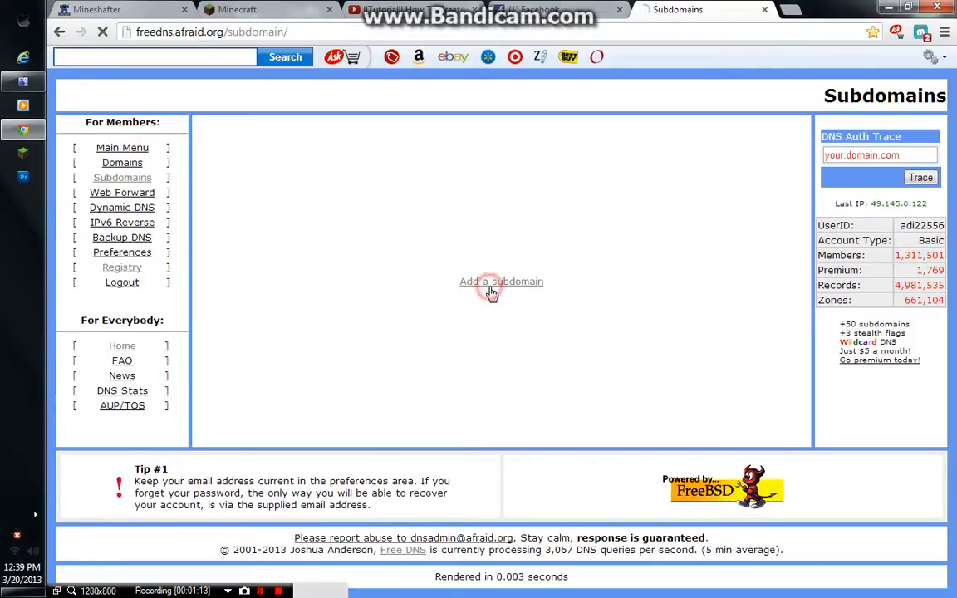
left_click(501, 281)
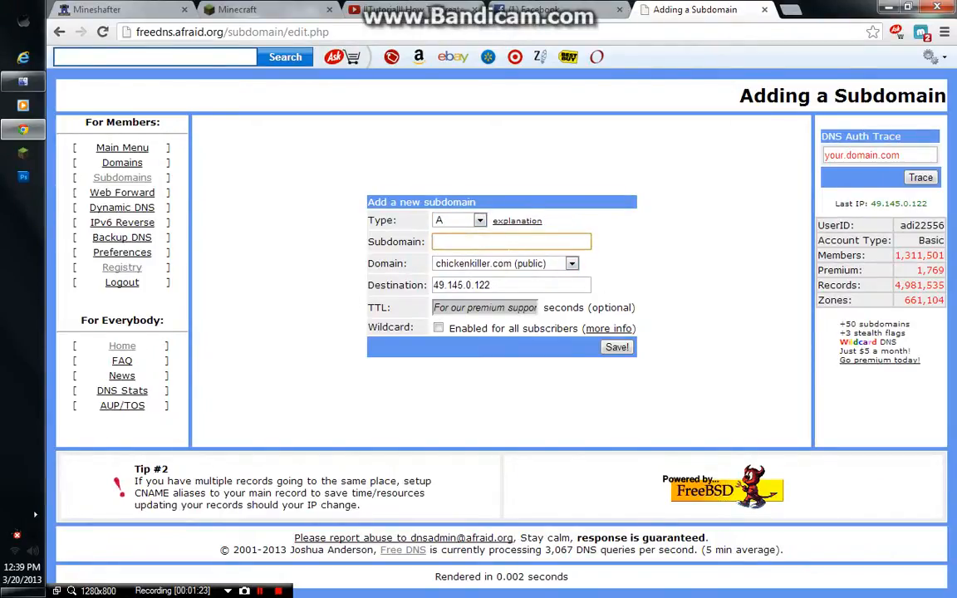
left_click(572, 264)
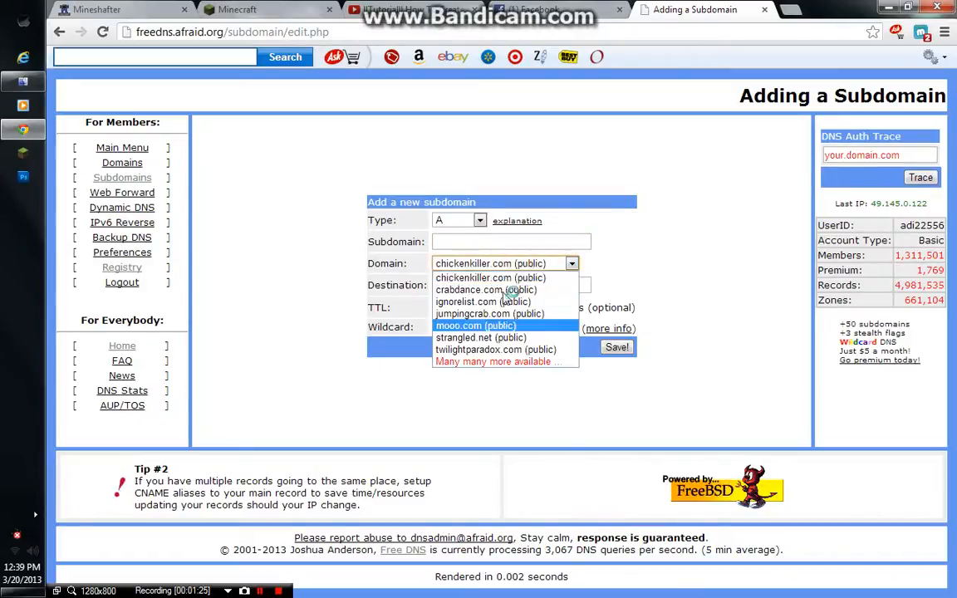
left_click(476, 325)
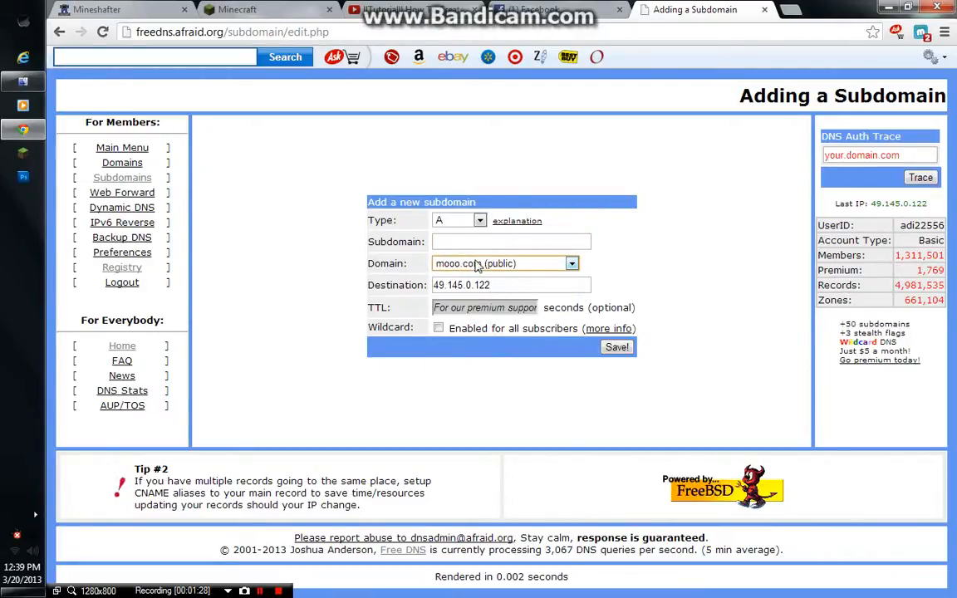
left_click(511, 241)
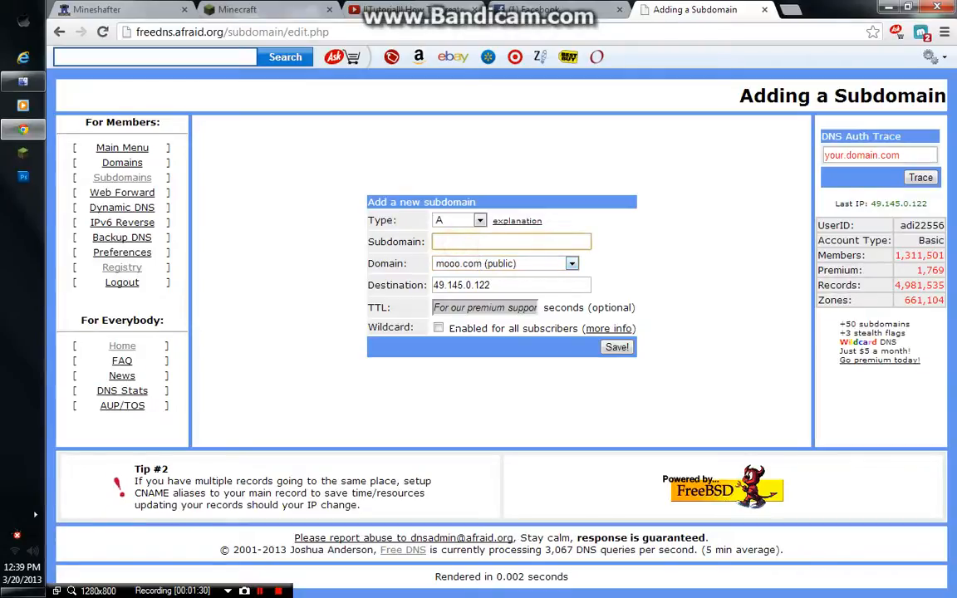
type("ad")
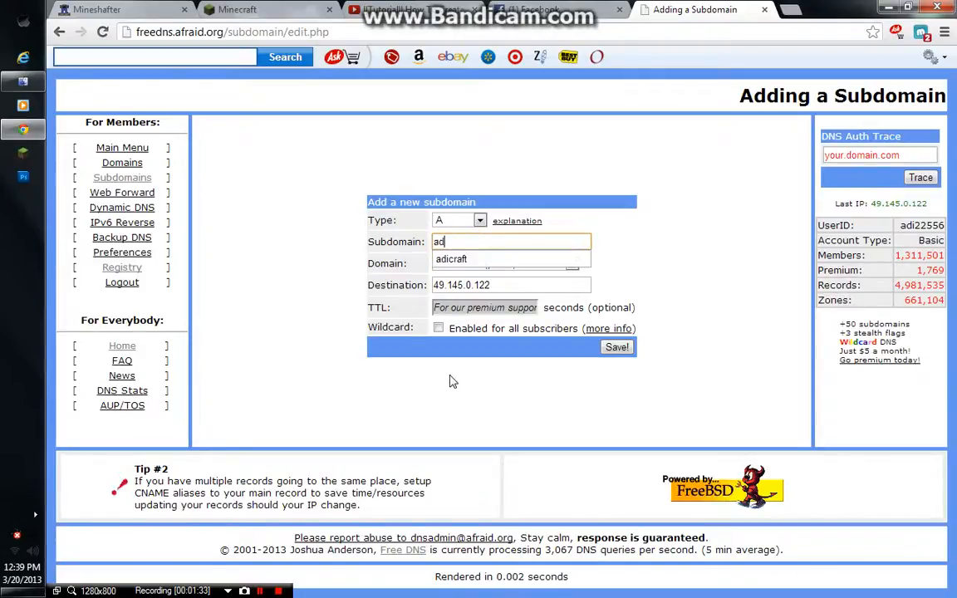
type("icraft")
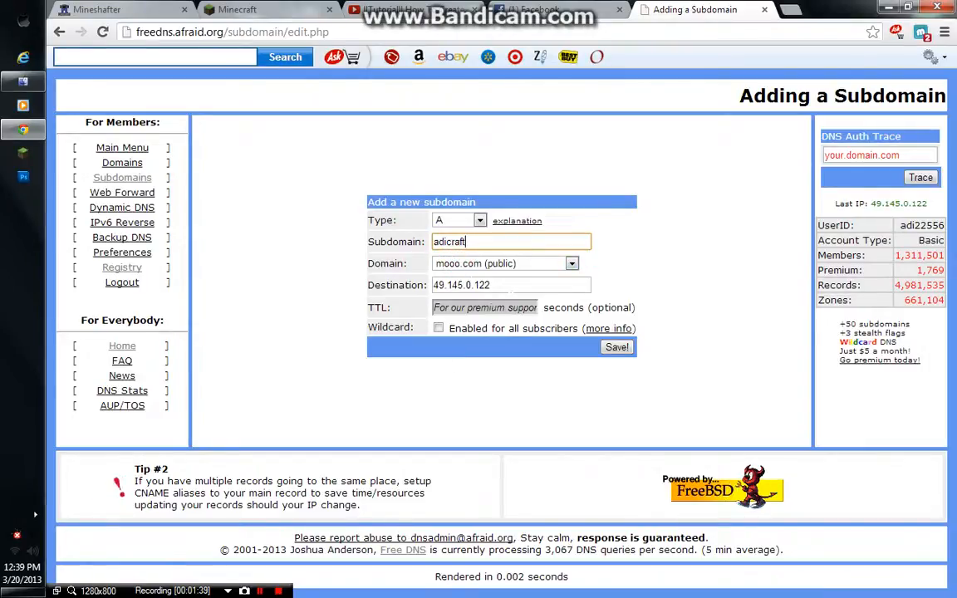
Replace the destination with 192.168.0.104 from the suggestions
triple_click(511, 285)
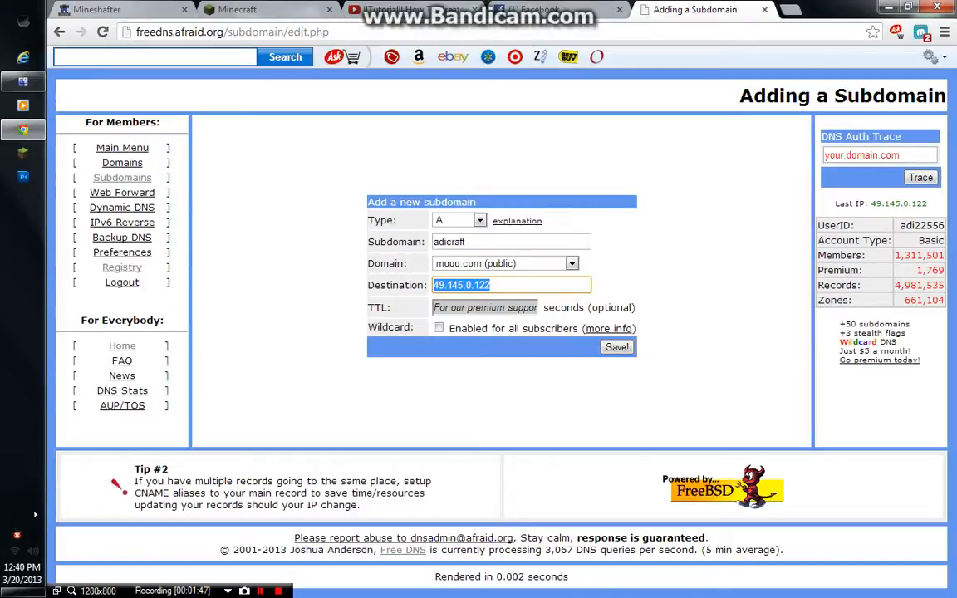
type("192")
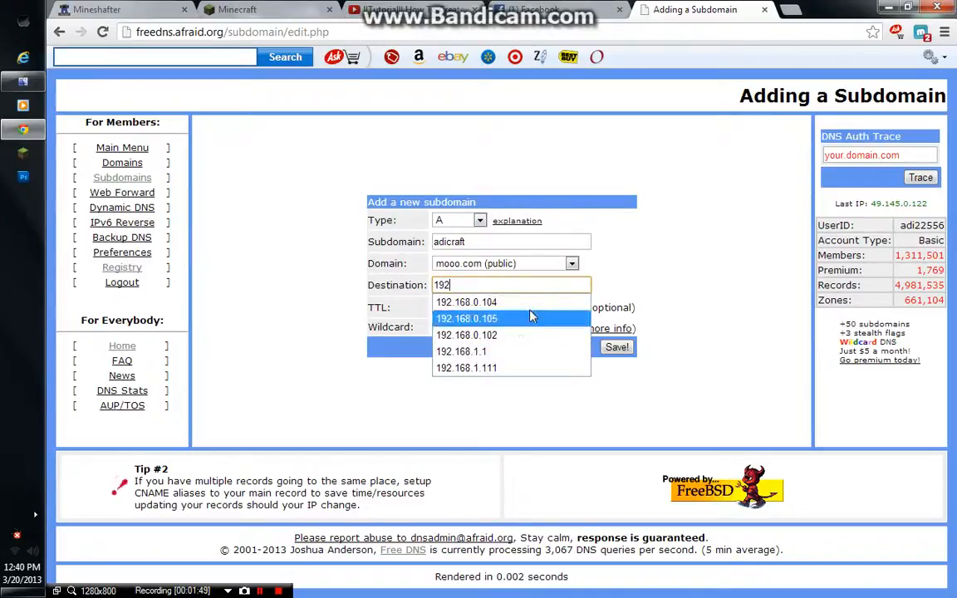
left_click(466, 301)
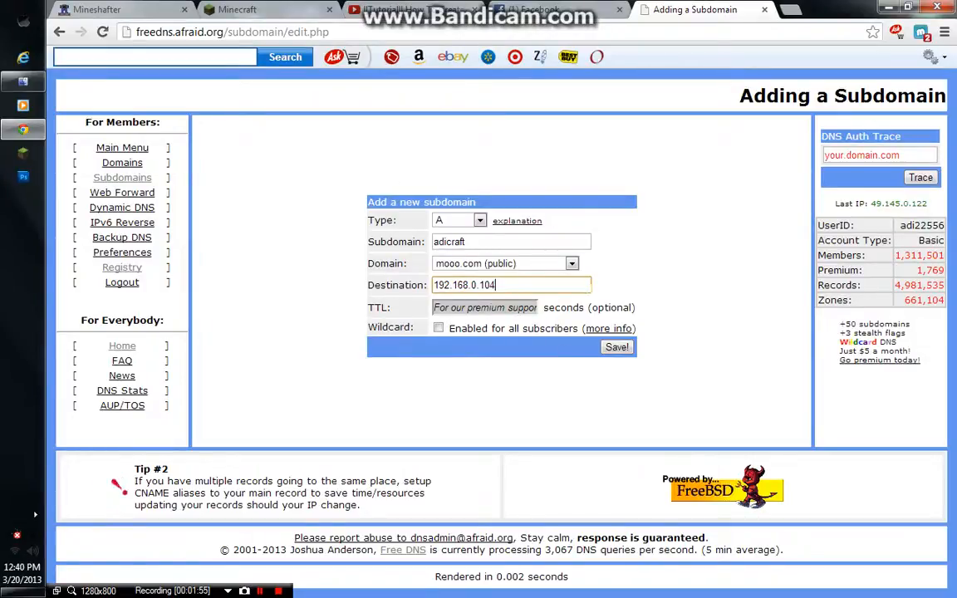
mouse_move(608, 260)
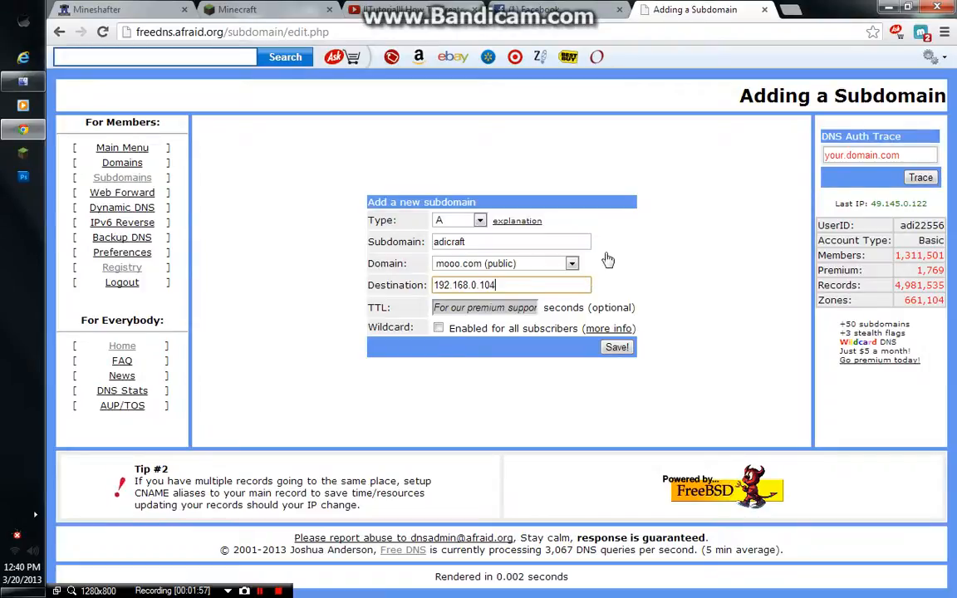
mouse_move(432, 390)
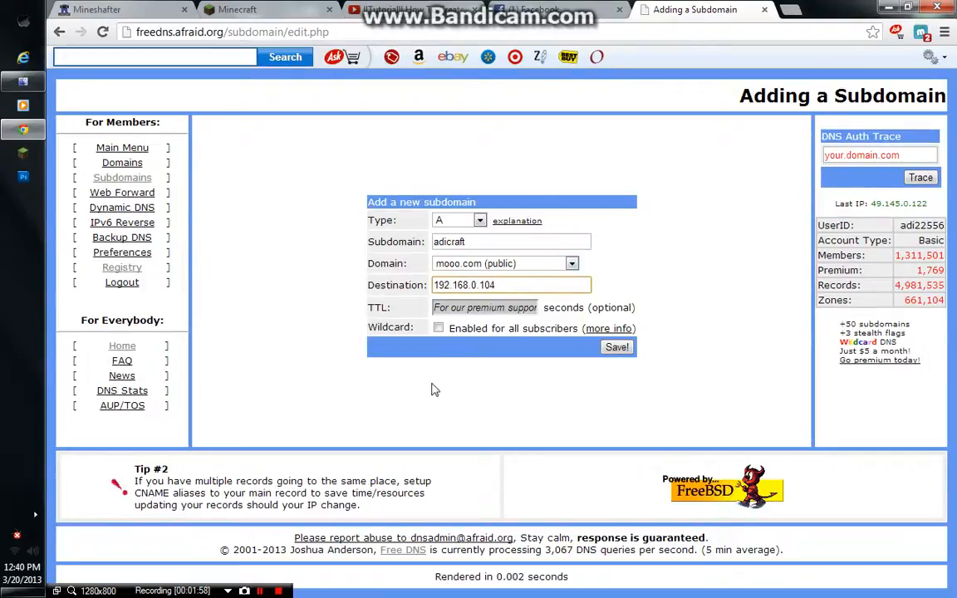
Launch Command Prompt from Start and run ipconfig to check the local address
left_click(35, 590)
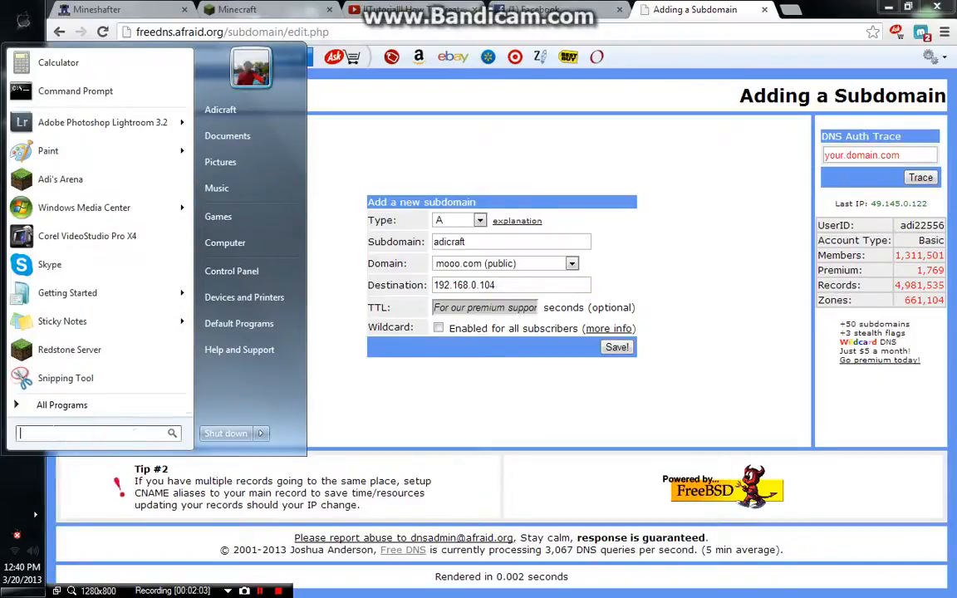
type("c")
type("ip")
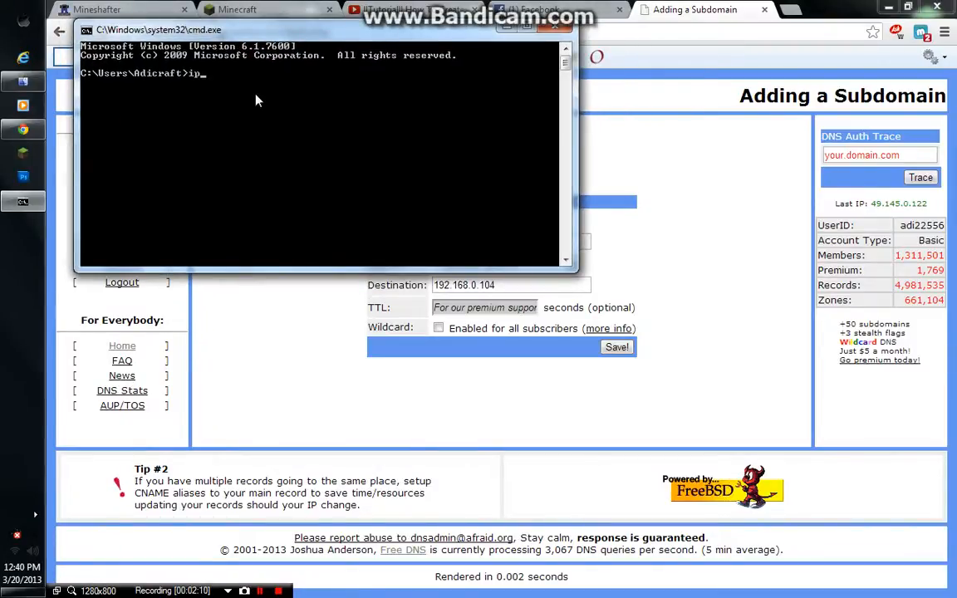
type("config")
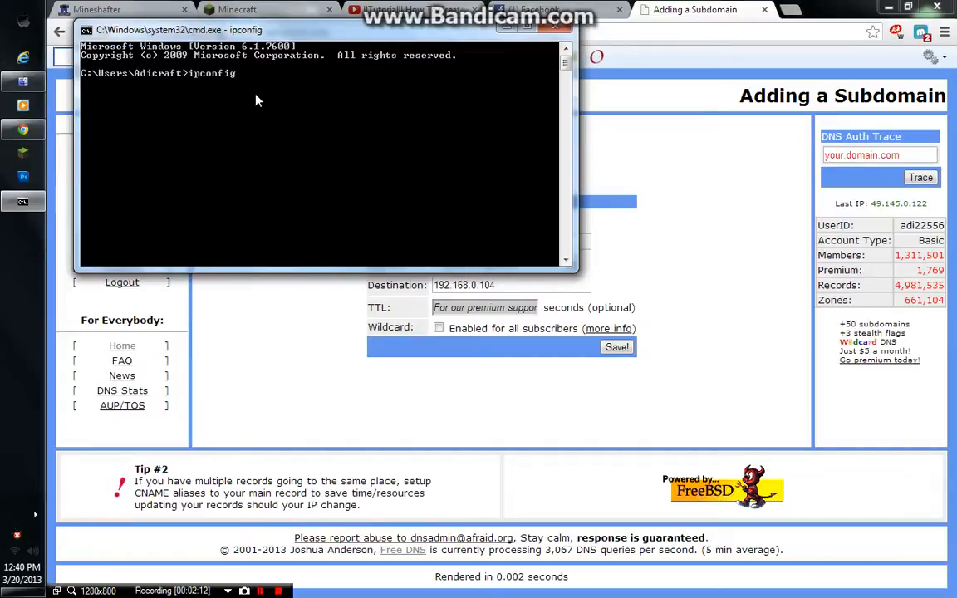
key("Return")
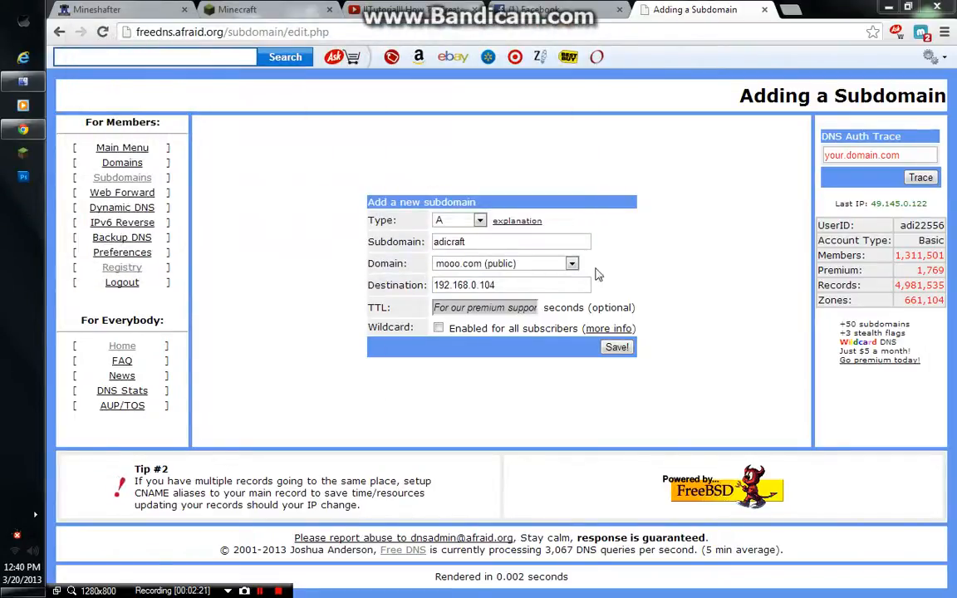
Save the adicraft subdomain record pointing to 192.168.0.104
left_click(617, 346)
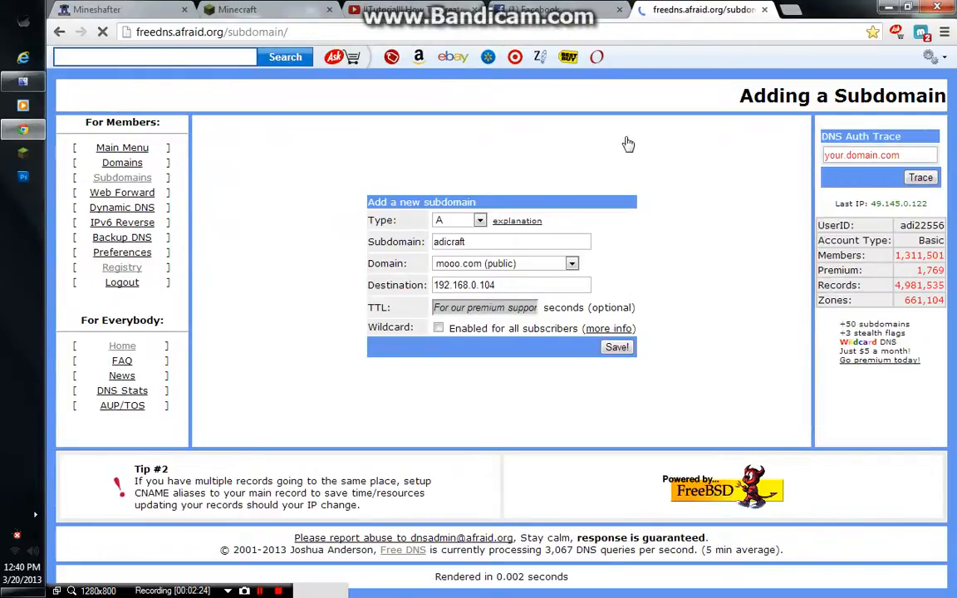
left_click(617, 347)
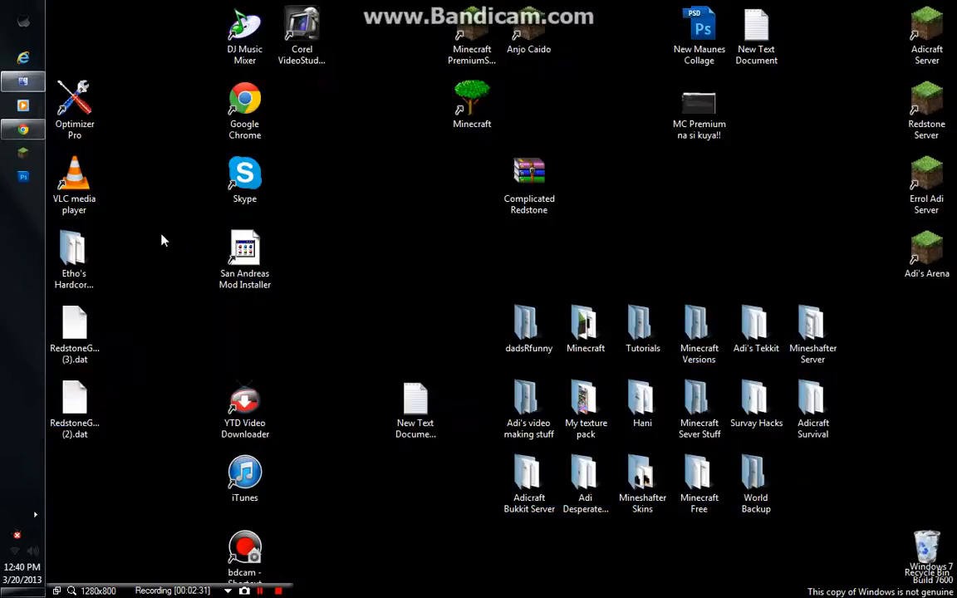
mouse_move(789, 463)
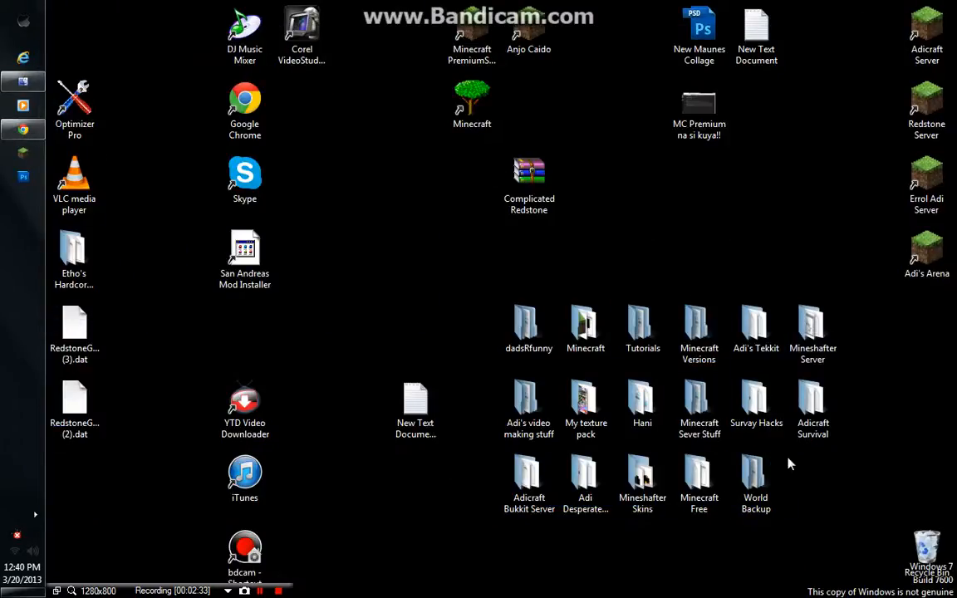
Launch Minecraft_Server from the Adi's Arena folder inside Minecraft
left_click(585, 324)
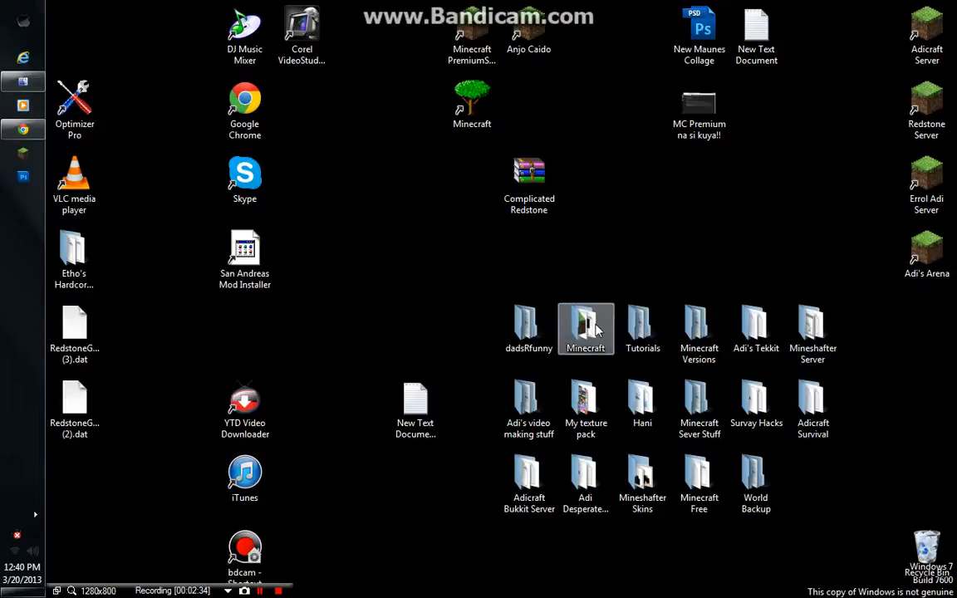
double_click(586, 329)
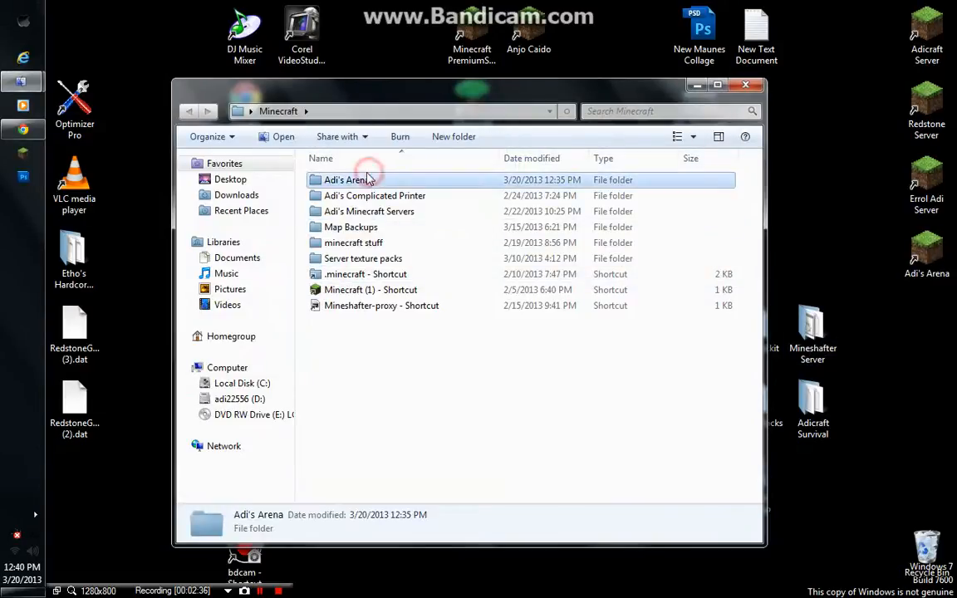
double_click(348, 179)
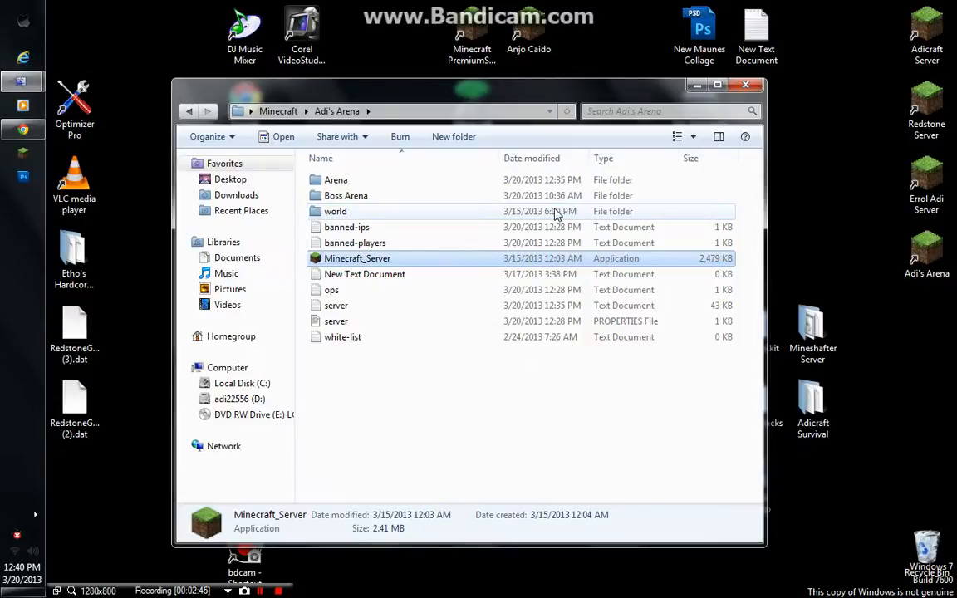
double_click(357, 258)
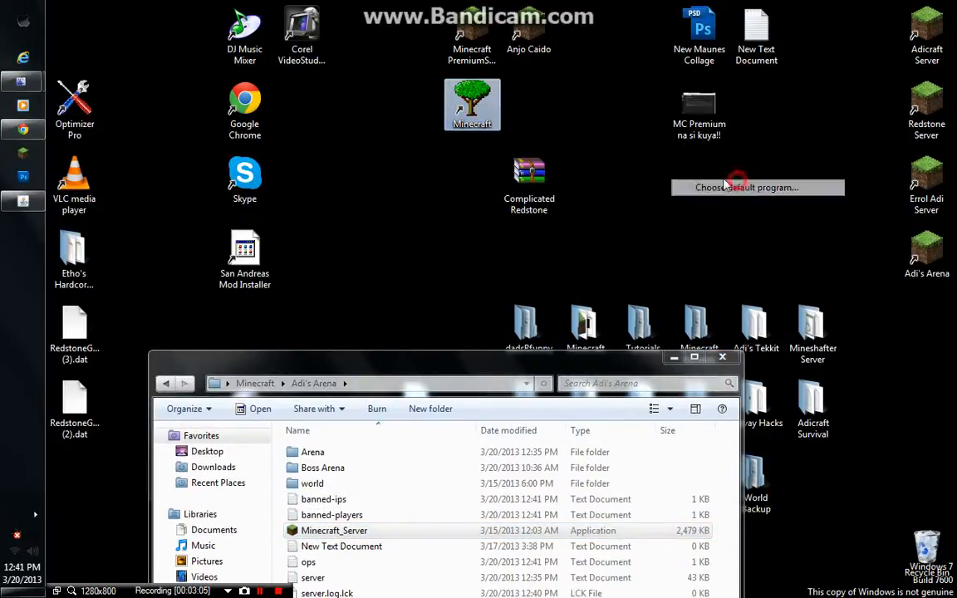
Open the proxy file with Java and log in to the Minecraft launcher
left_click(738, 180)
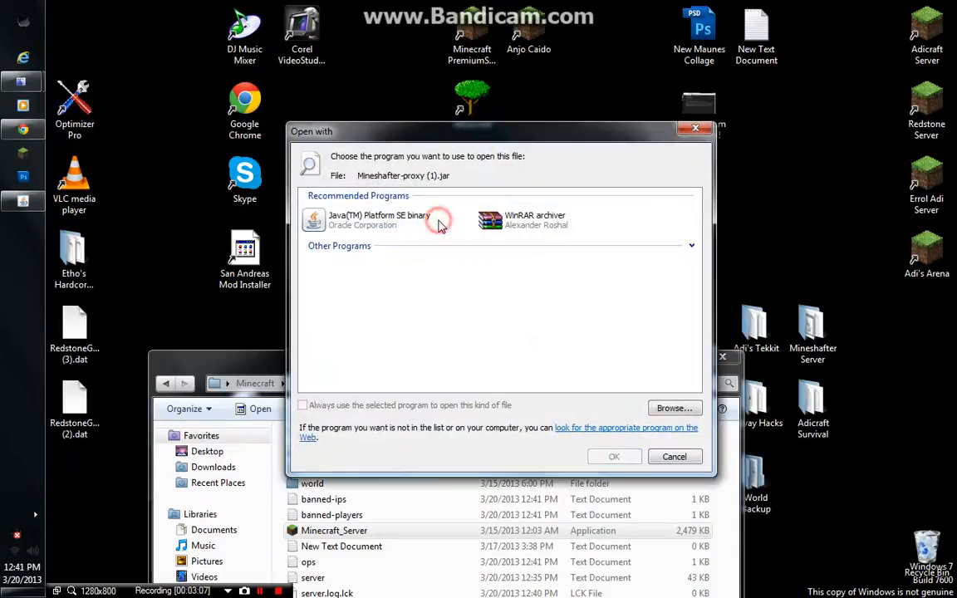
left_click(674, 457)
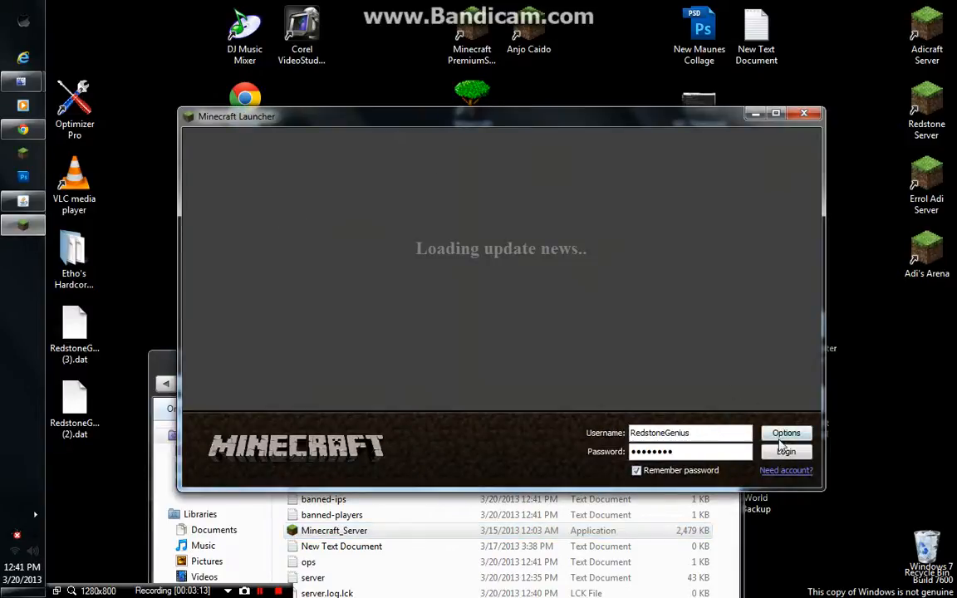
left_click(784, 451)
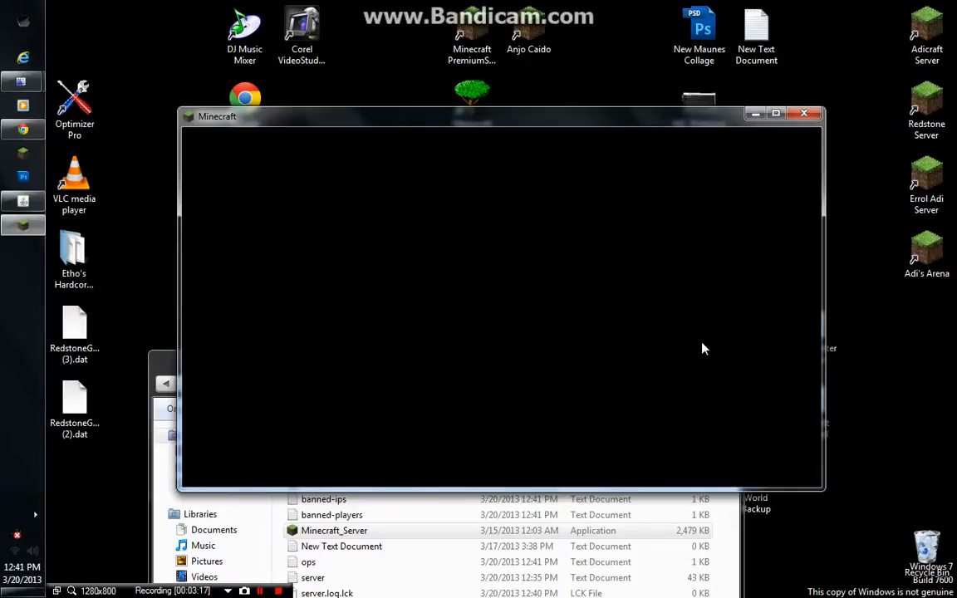
mouse_move(709, 343)
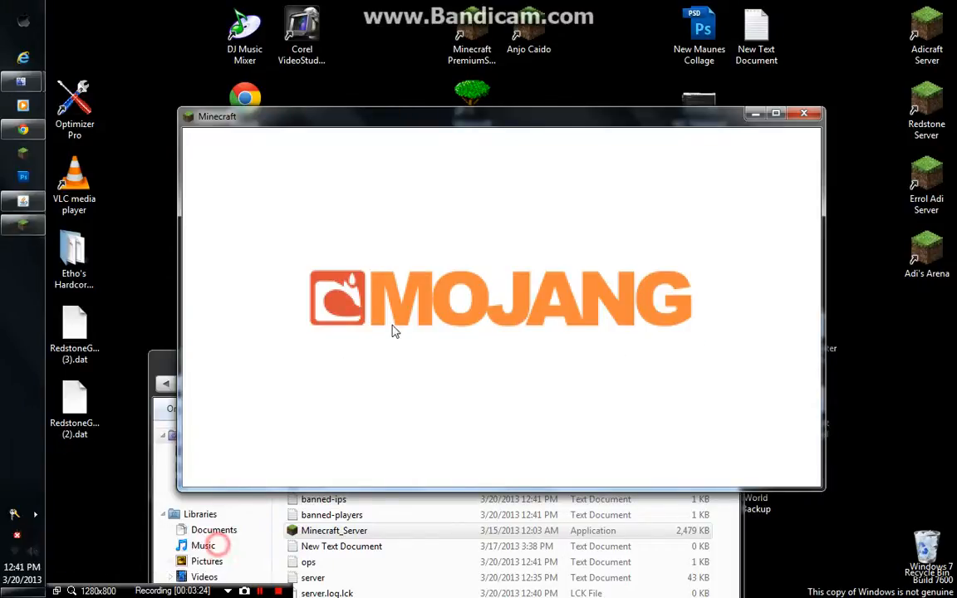
mouse_move(414, 344)
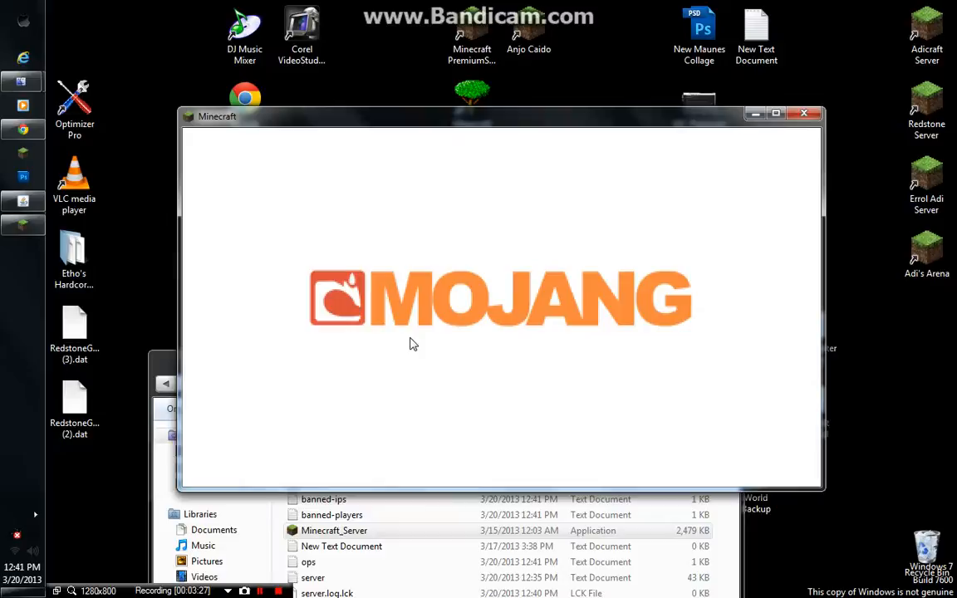
mouse_move(541, 83)
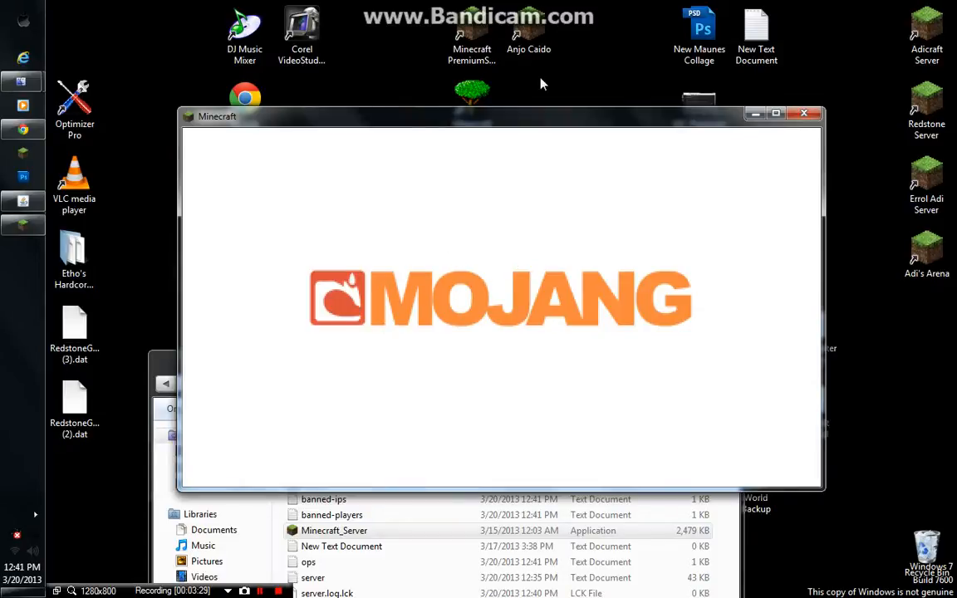
mouse_move(541, 100)
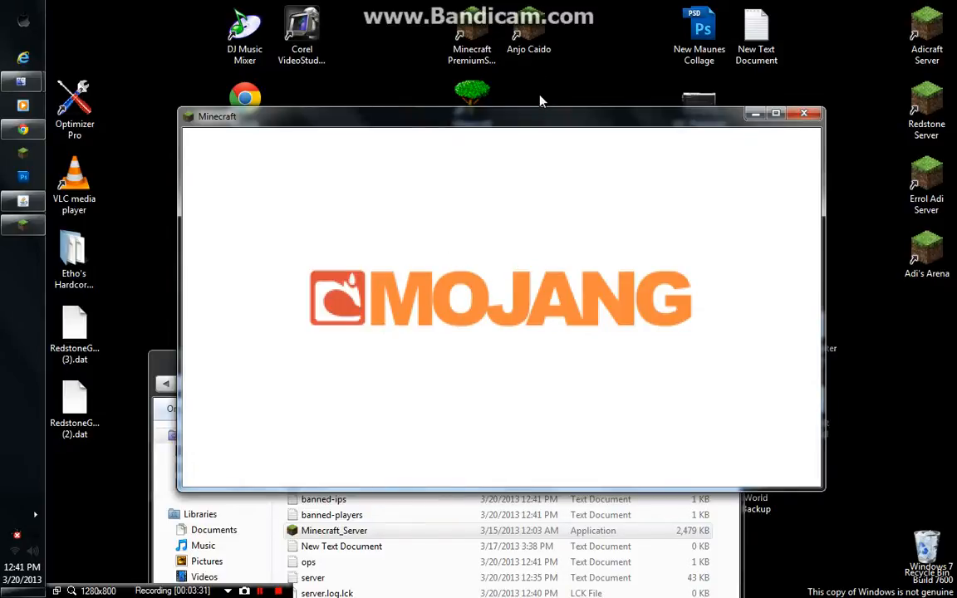
mouse_move(536, 123)
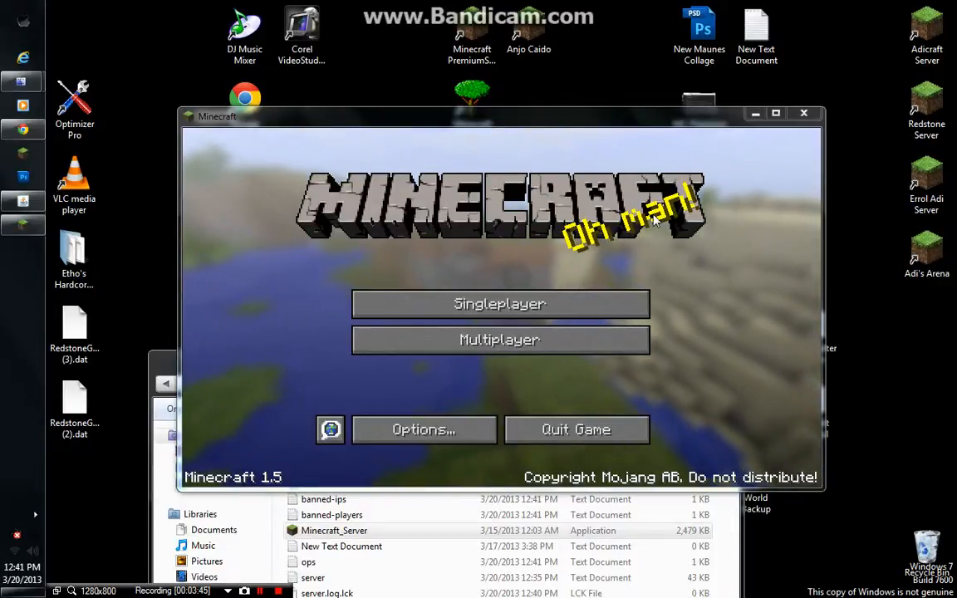
mouse_move(499, 339)
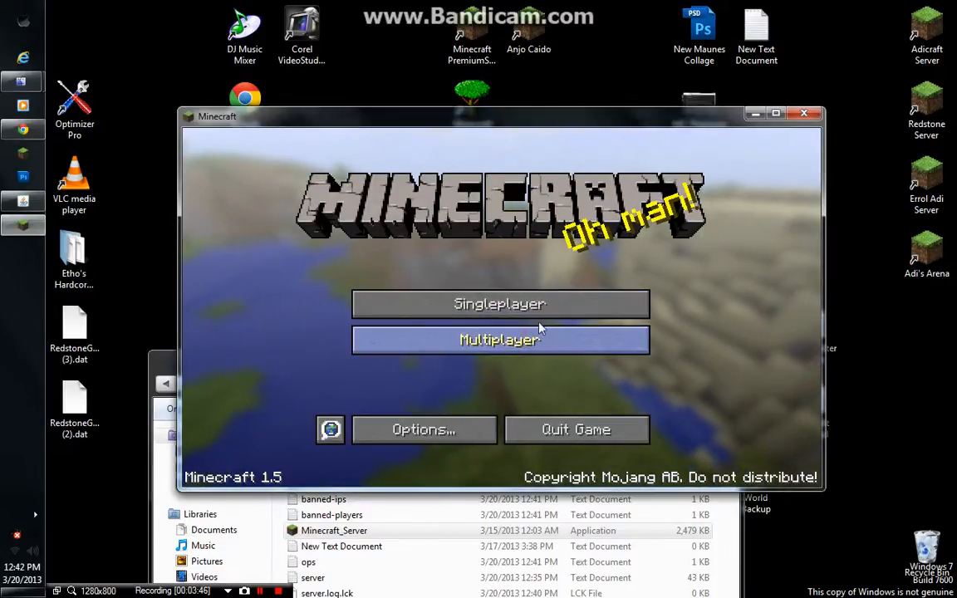
Edit the Adicraft server entry's address to 192.168.0.104 and save it
left_click(500, 340)
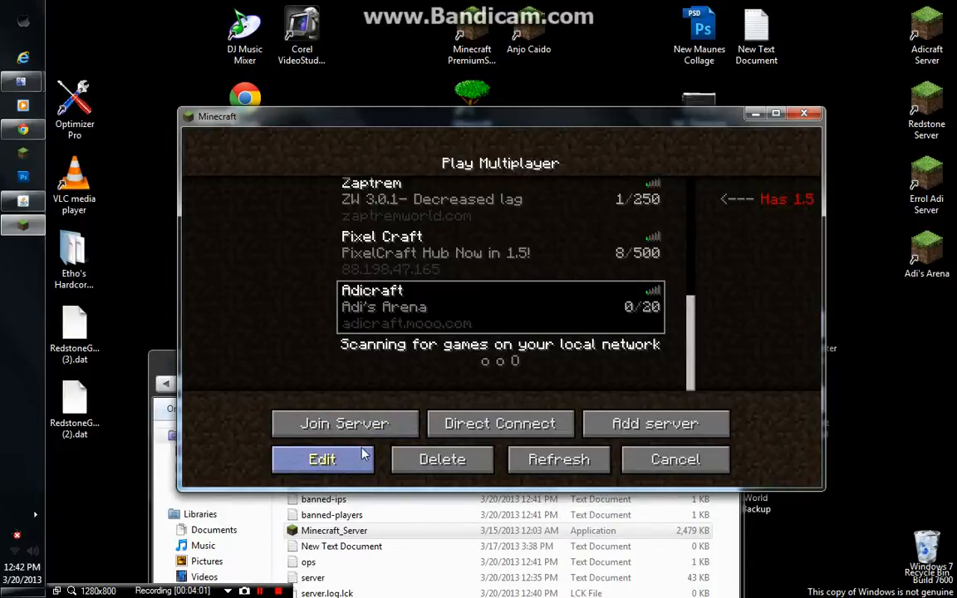
left_click(322, 459)
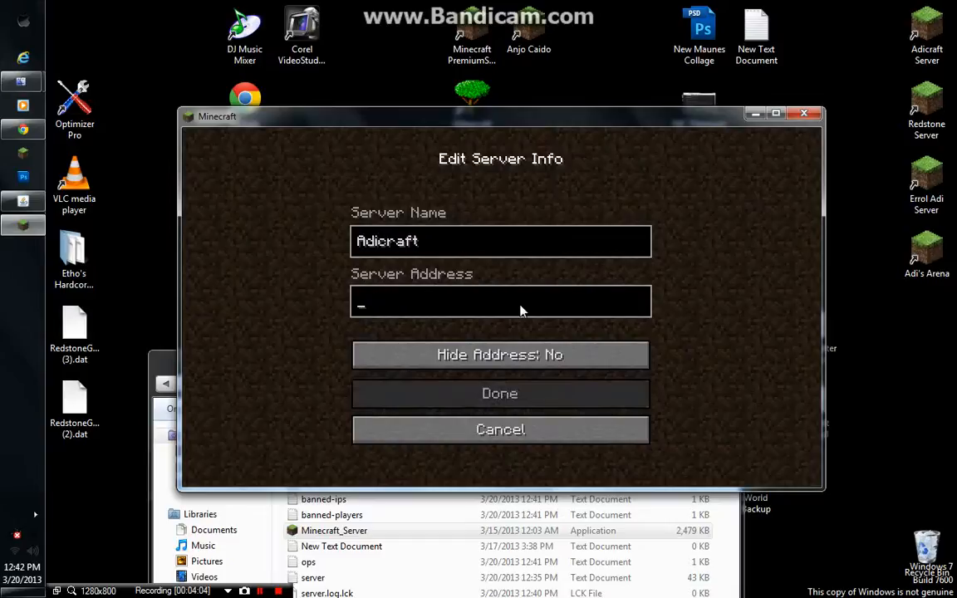
type("192")
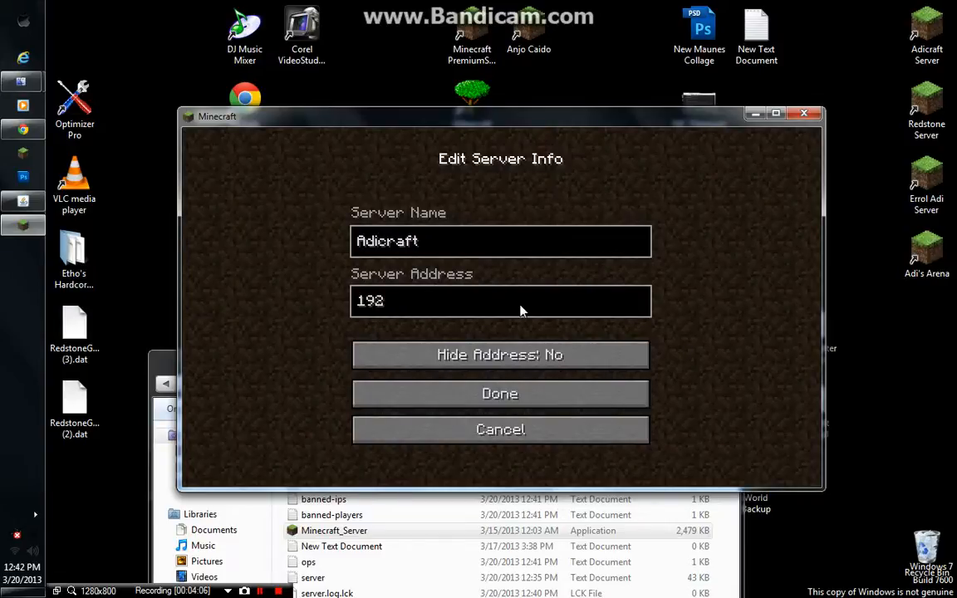
type(".168")
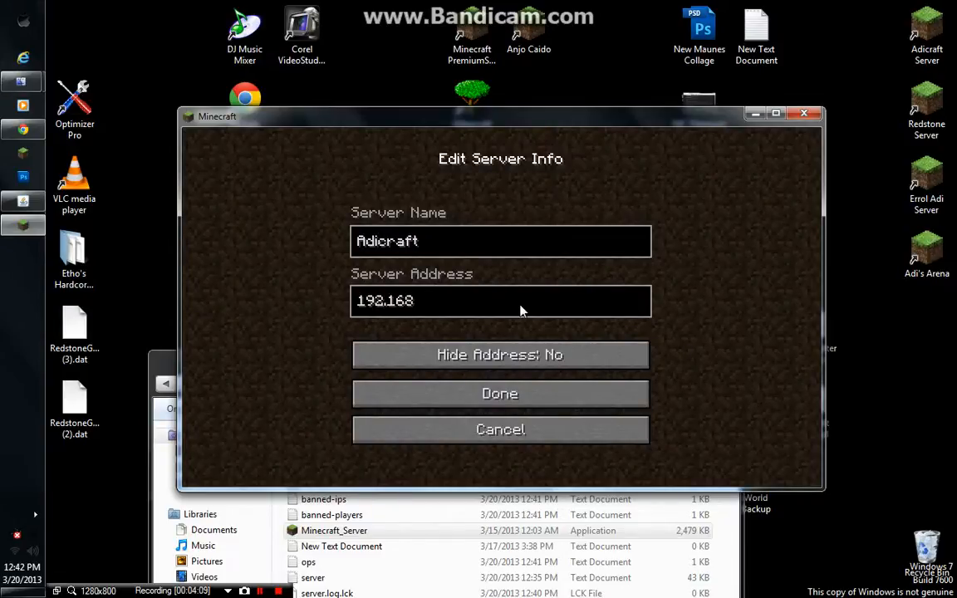
type(".0.104")
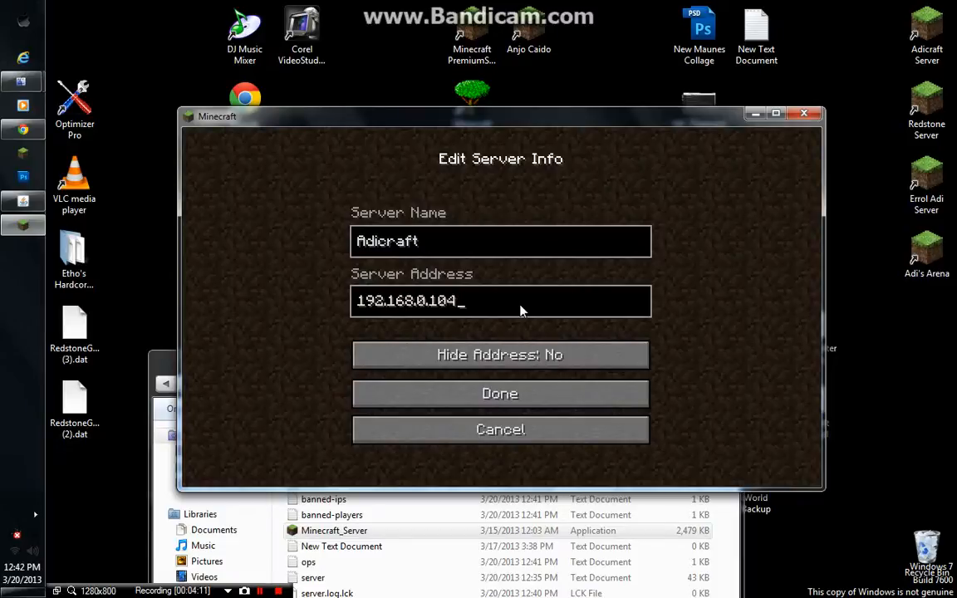
left_click(499, 393)
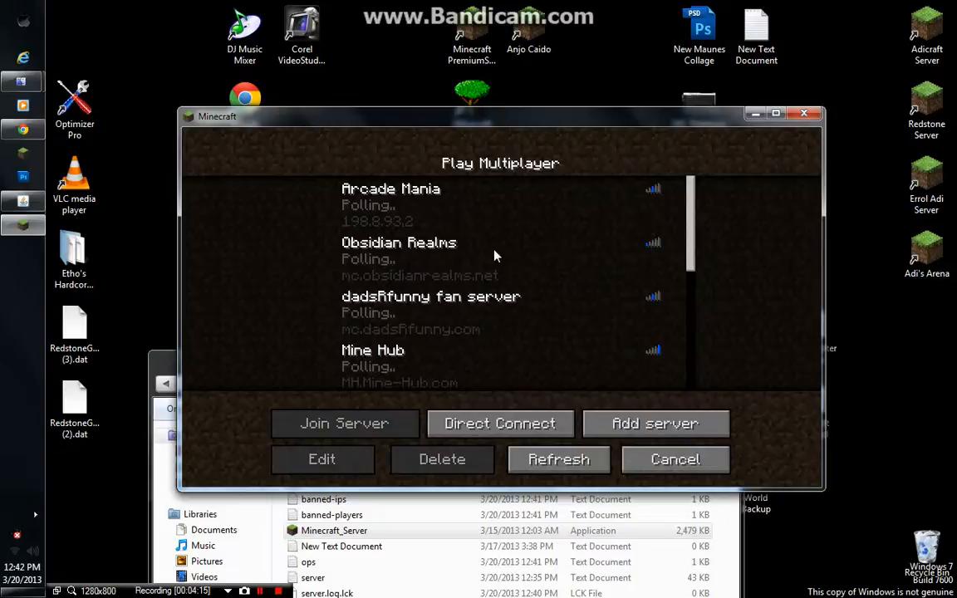
Bring up the FreeDNS Subdomains page listing adicraft.mooo.com as an A record to 192.168.0.104
scroll("down", 3)
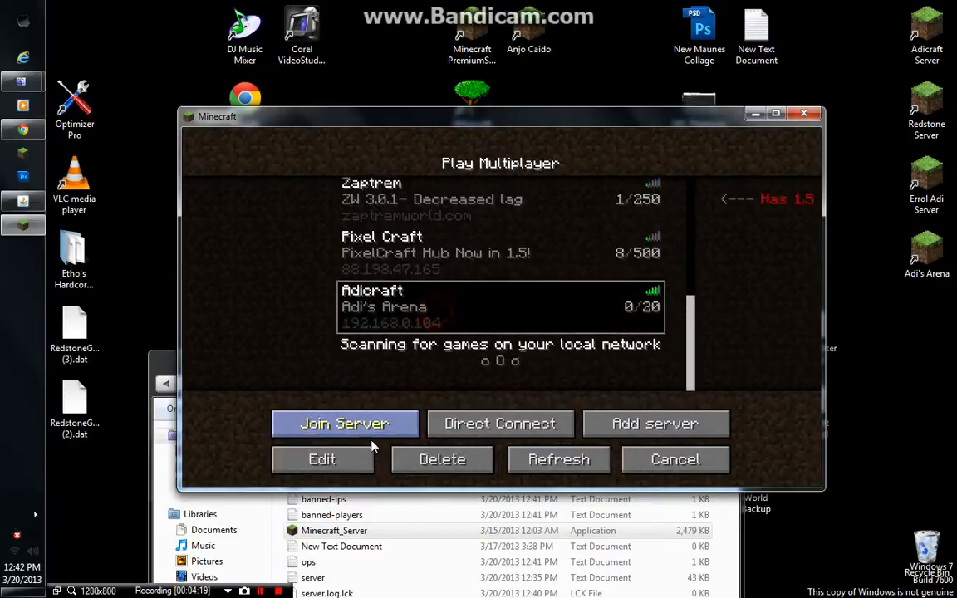
left_click(322, 459)
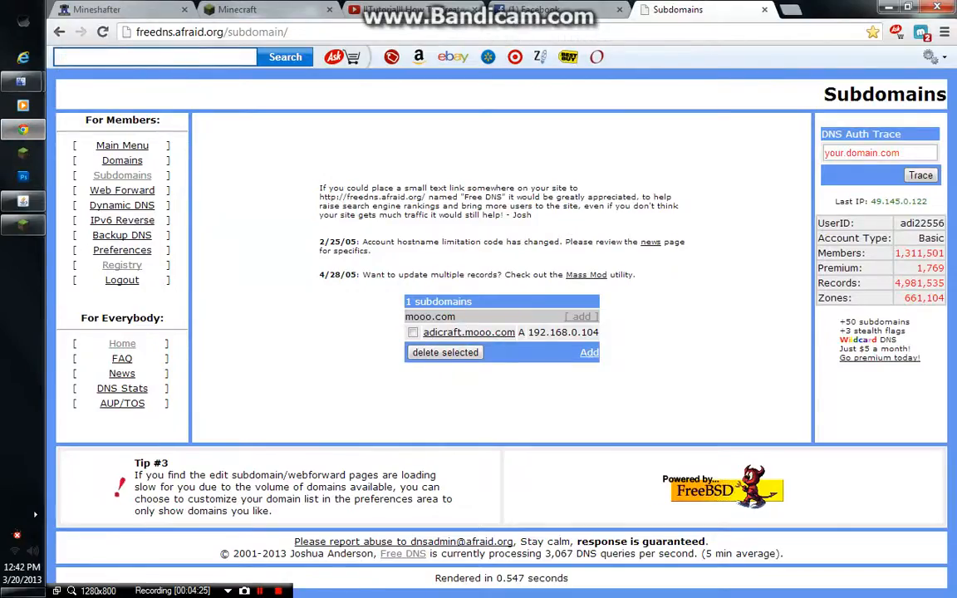
mouse_move(480, 341)
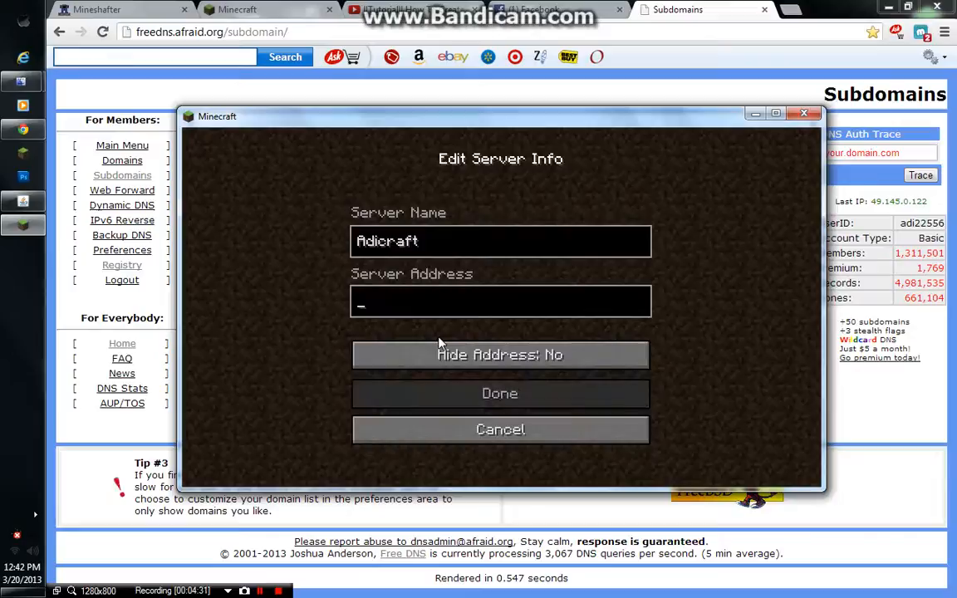
Save adicraft.mooo.com as the Adicraft entry's server address and join that server
type("adicraft")
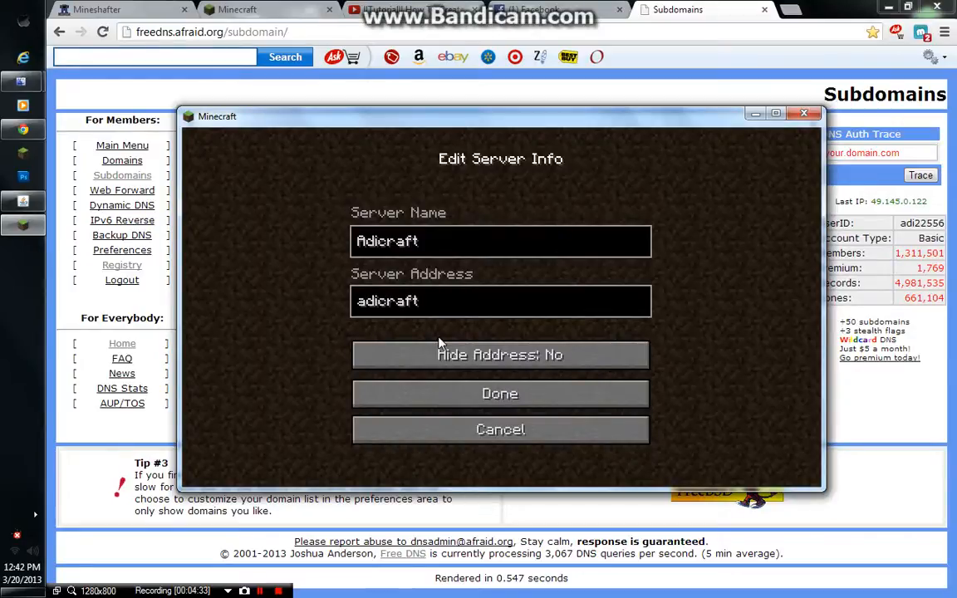
type(".mooo.com")
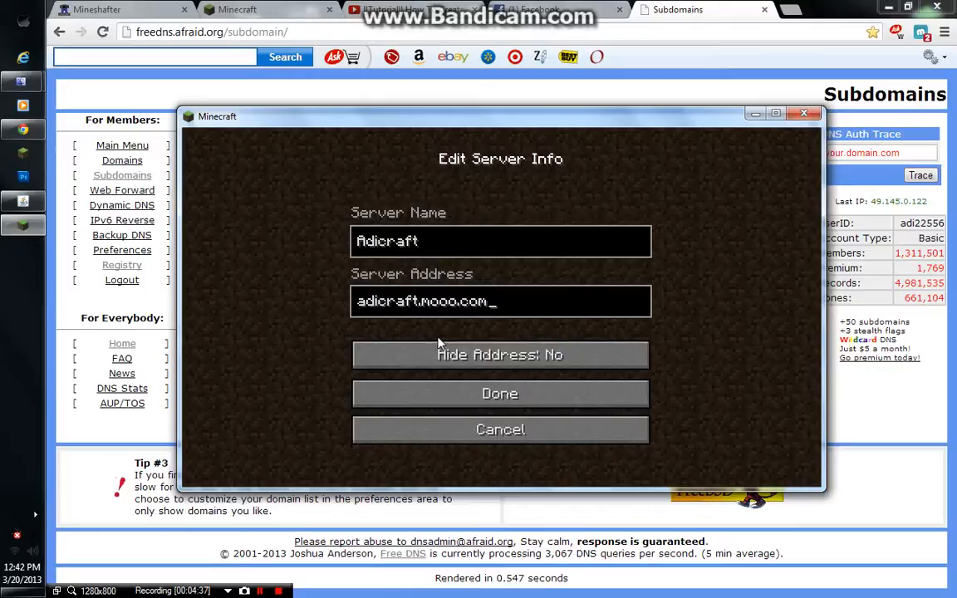
left_click(500, 393)
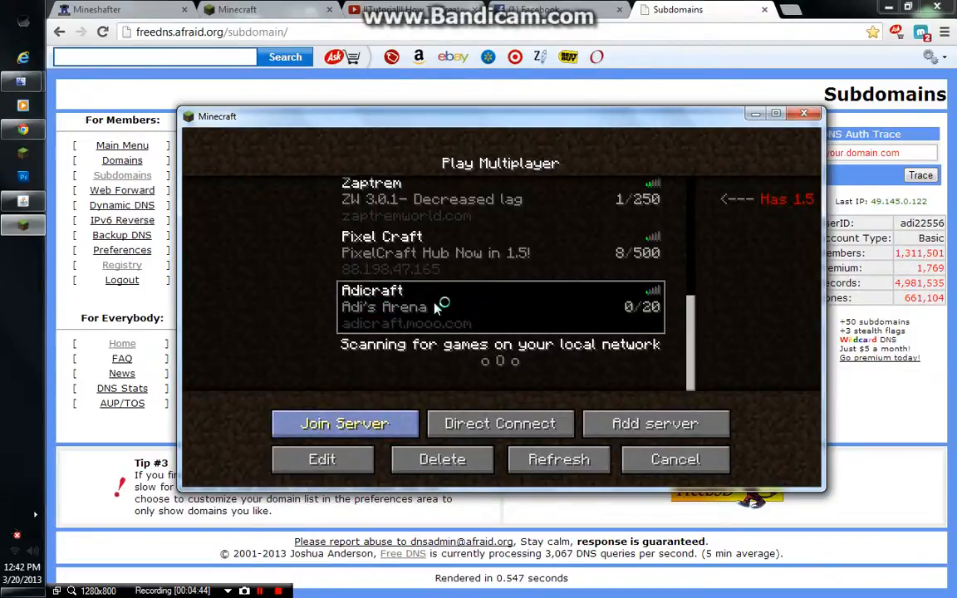
left_click(345, 424)
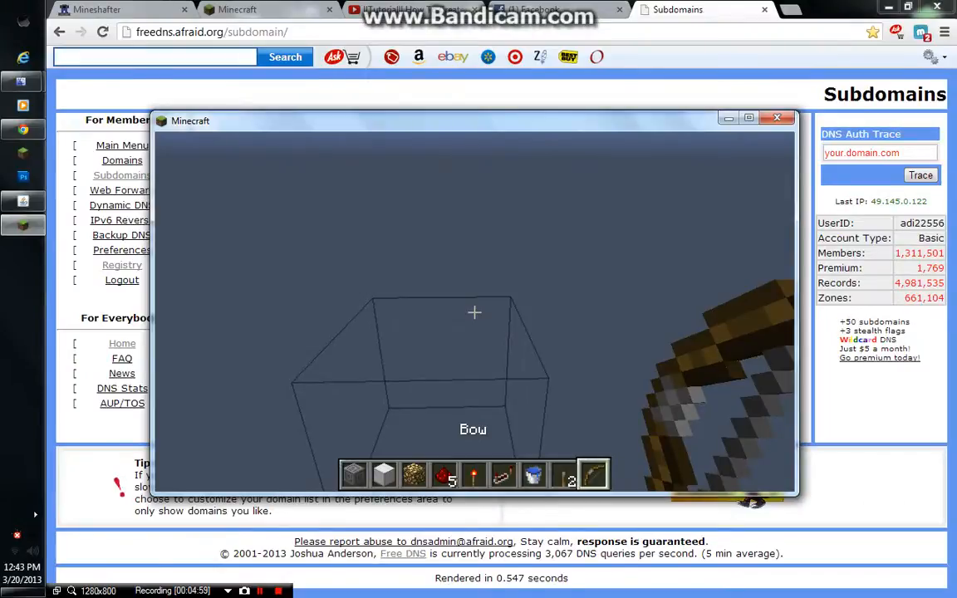
mouse_move(474, 312)
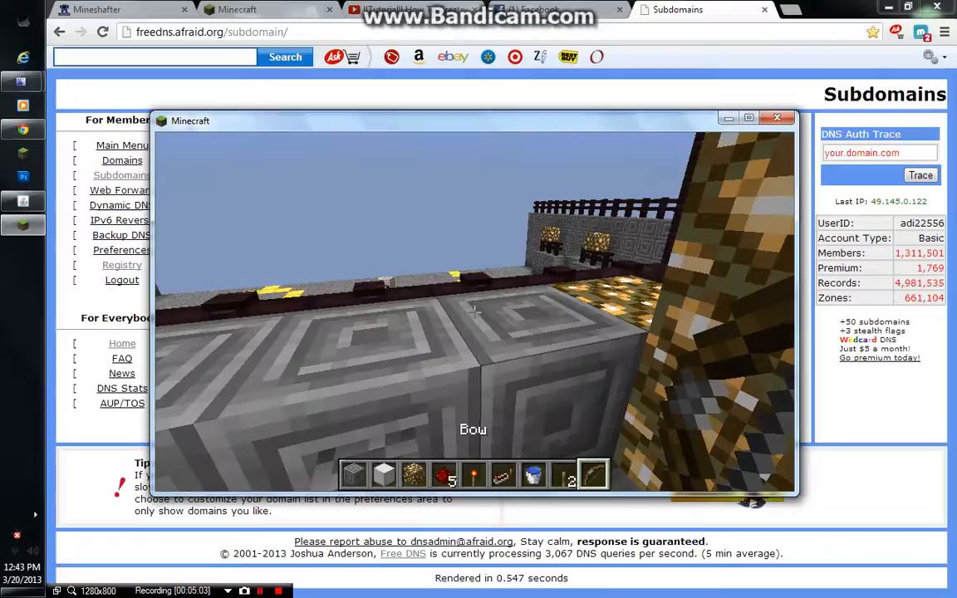
mouse_move(474, 312)
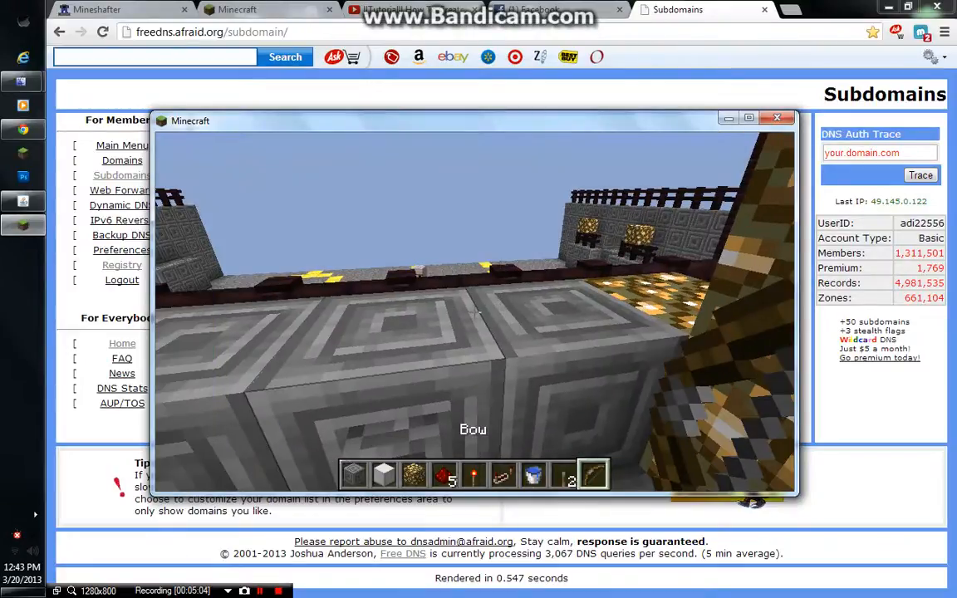
mouse_move(473, 307)
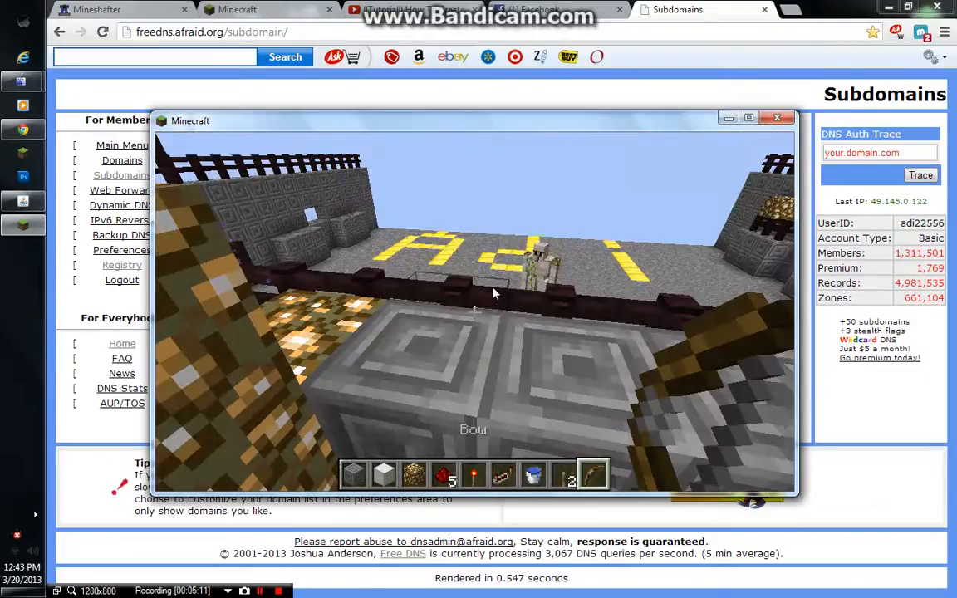
Pause the game inside the Adi arena world to bring up the game menu
key("Escape")
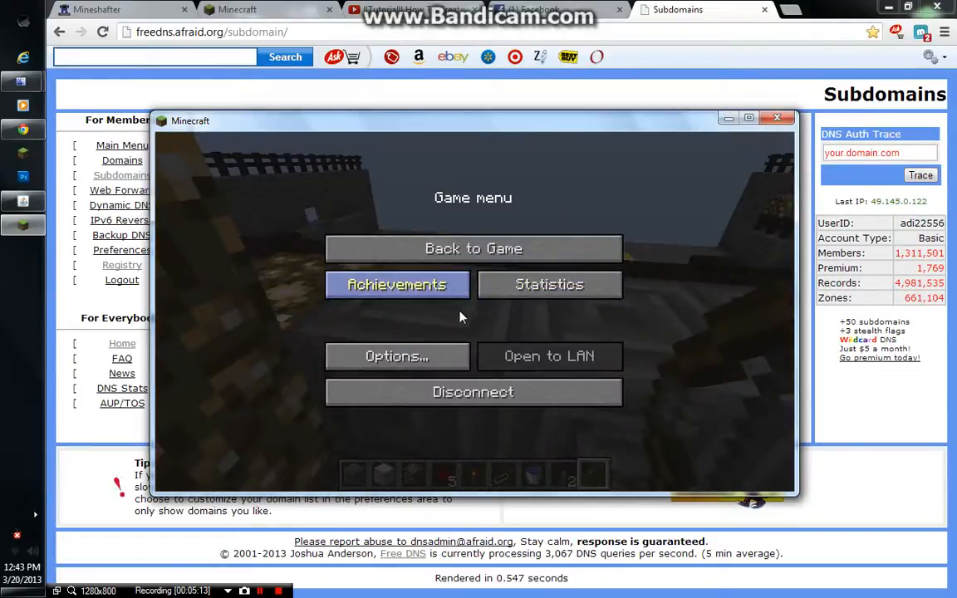
mouse_move(475, 319)
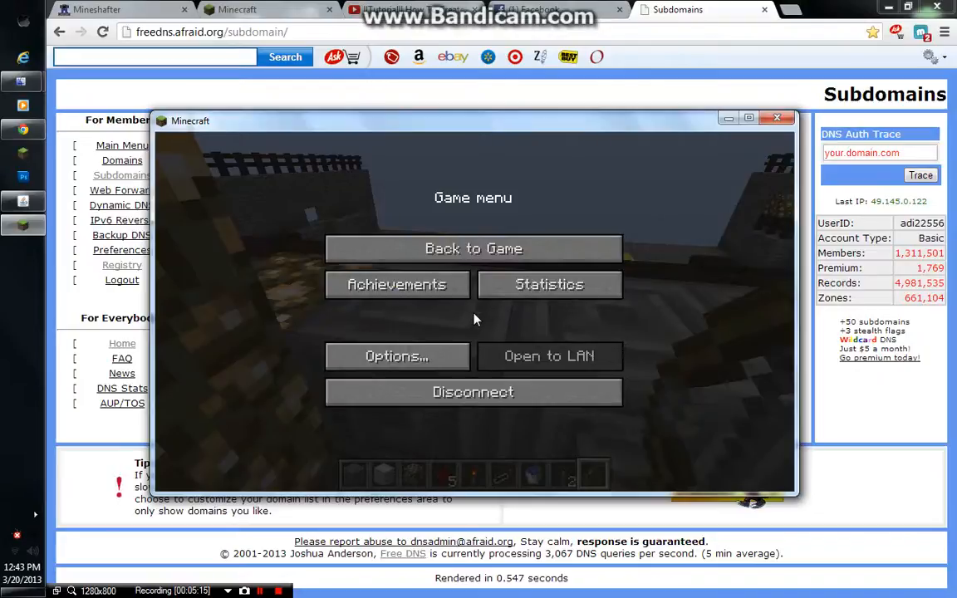